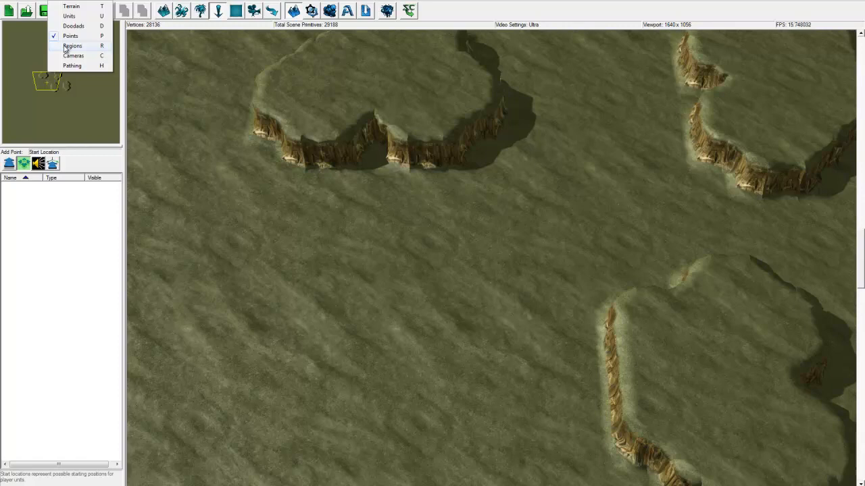
{"action": "mouse_move", "coordinate": [73, 56]}
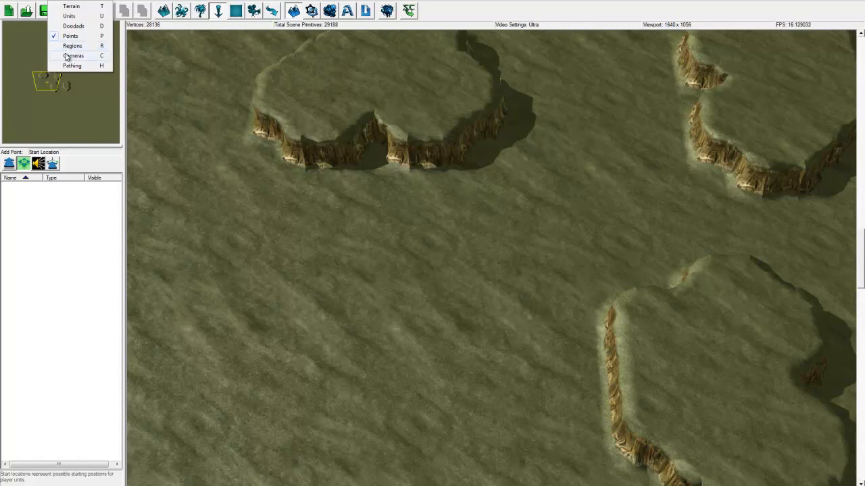
{"action": "mouse_move", "coordinate": [71, 66]}
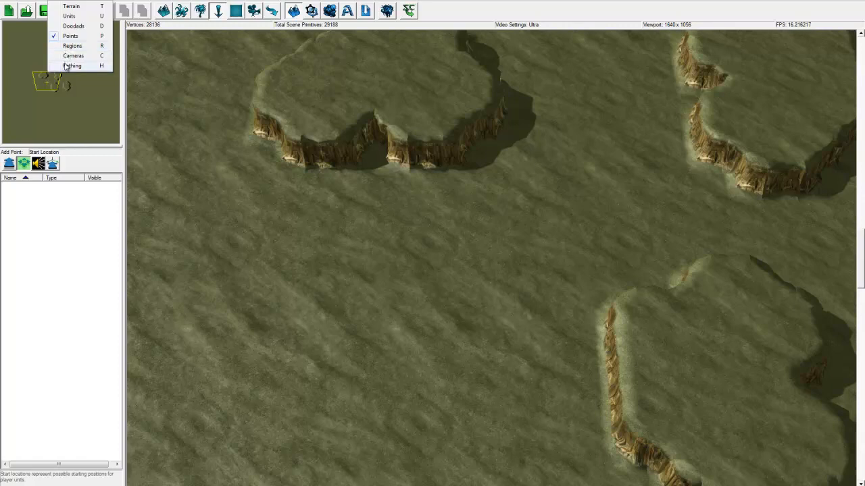
Switch the editing layer from Points to Pathing via Layer > Pathing
{"action": "left_click", "coordinate": [72, 66]}
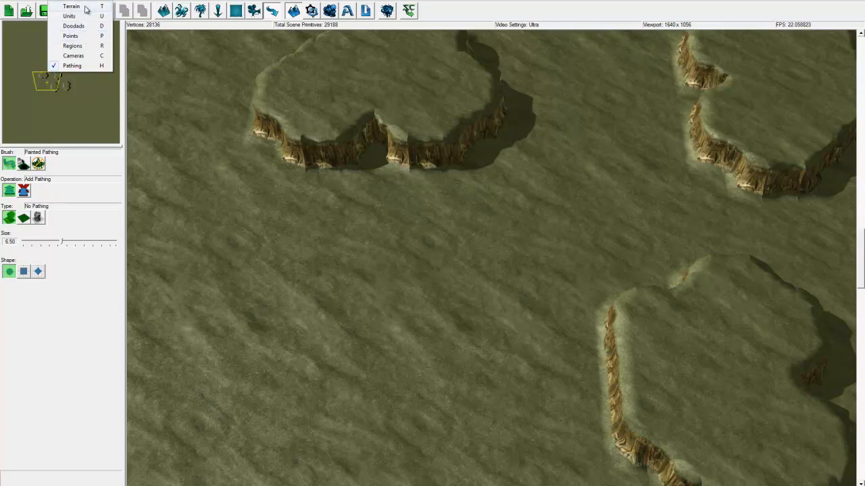
{"action": "mouse_move", "coordinate": [83, 38]}
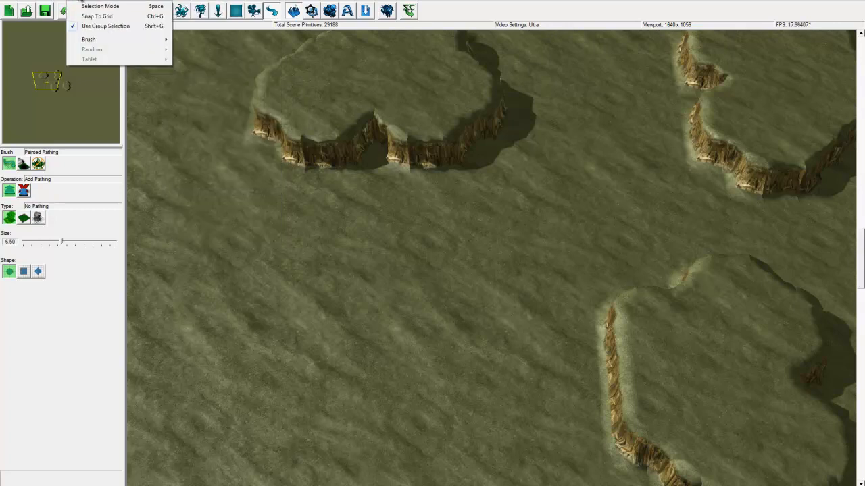
{"action": "mouse_move", "coordinate": [88, 39]}
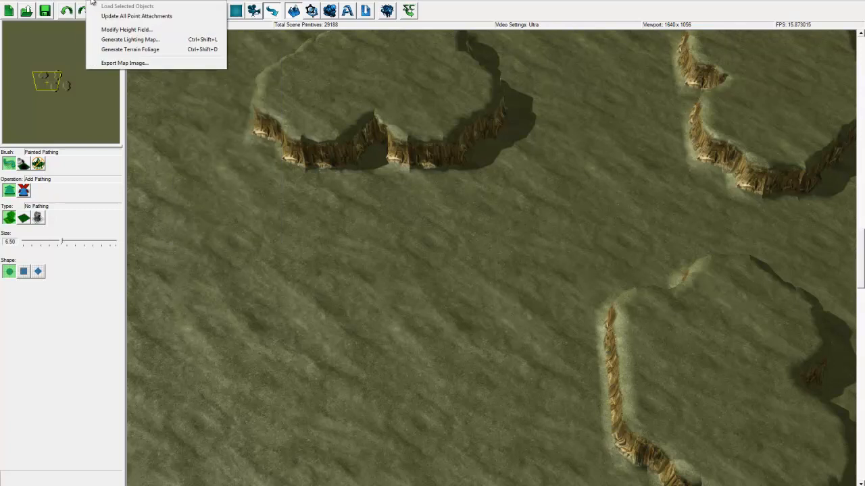
{"action": "mouse_move", "coordinate": [130, 39]}
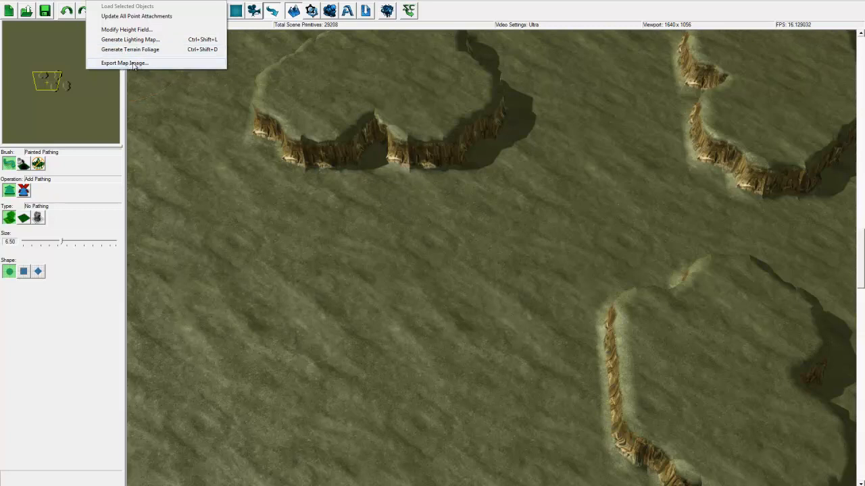
Generate a map image preview in Export Map Image, then cancel the export
{"action": "left_click", "coordinate": [126, 63]}
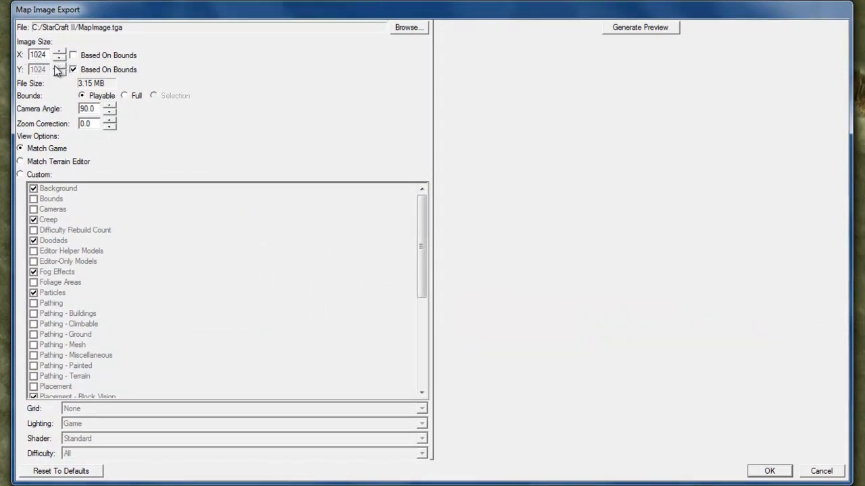
{"action": "mouse_move", "coordinate": [93, 118]}
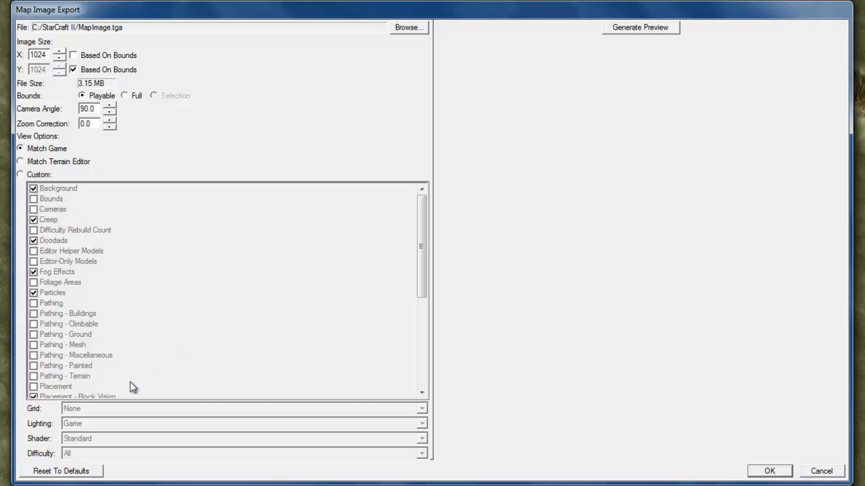
{"action": "mouse_move", "coordinate": [636, 31]}
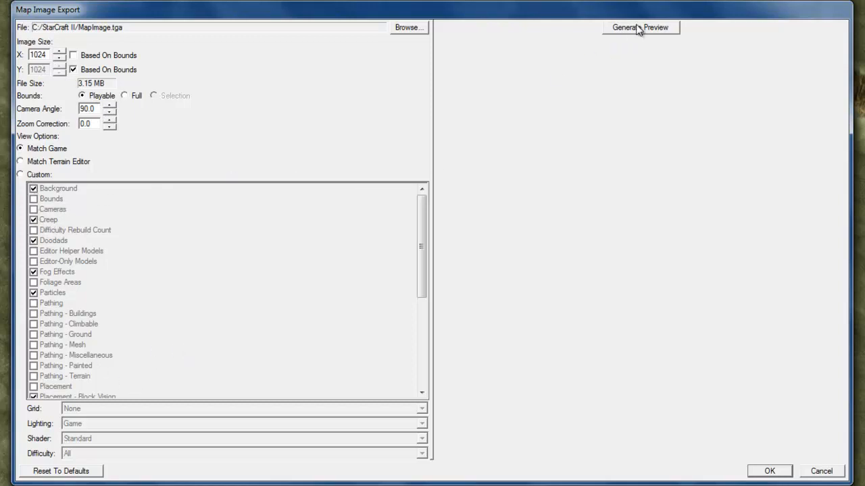
{"action": "mouse_move", "coordinate": [639, 53]}
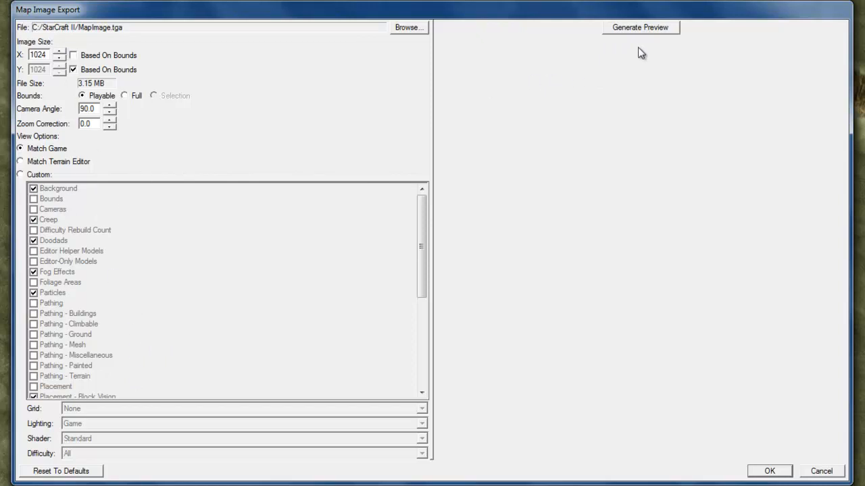
{"action": "left_click", "coordinate": [641, 27]}
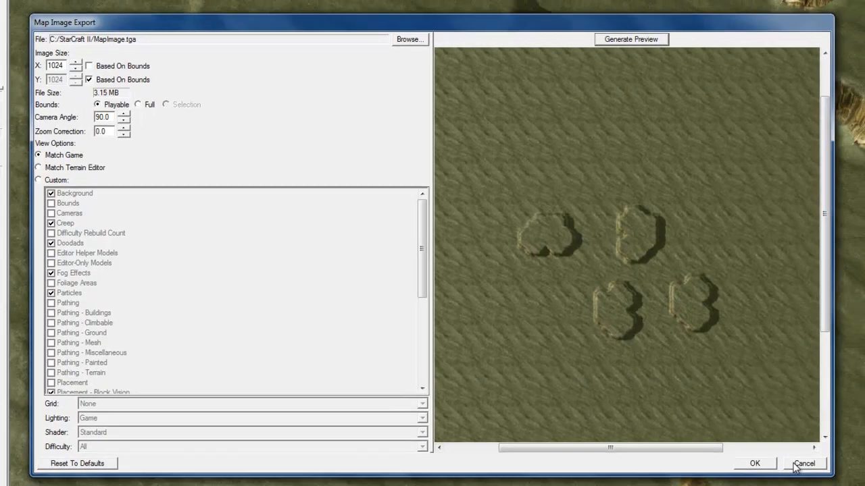
{"action": "left_click", "coordinate": [806, 464]}
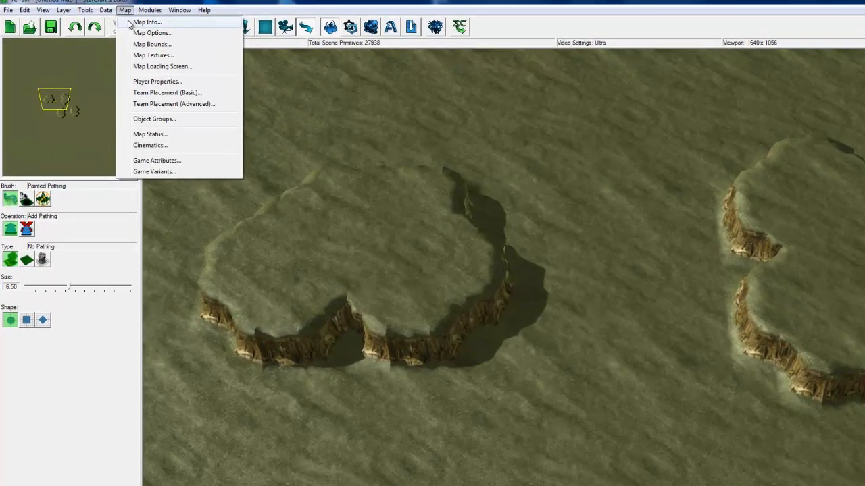
Set map name 'Test', author Ahnaris, descriptions 'Weeeee', small preview Map Image
{"action": "left_click", "coordinate": [147, 23]}
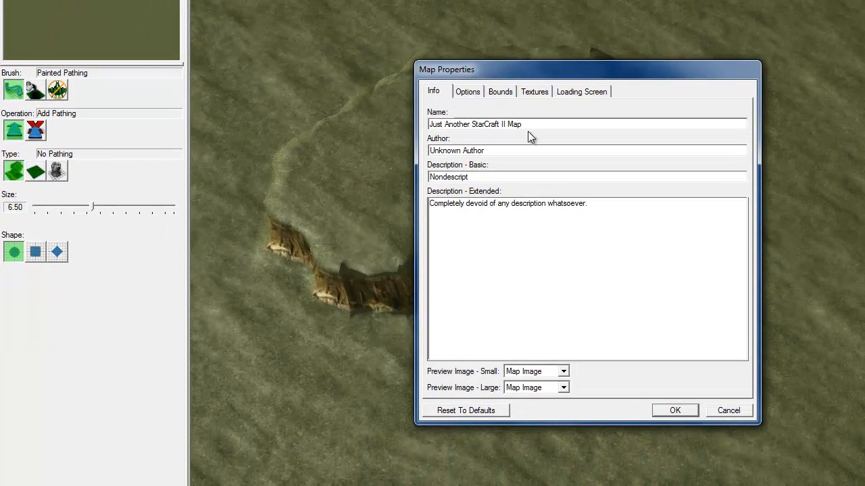
{"action": "triple_click", "coordinate": [474, 123]}
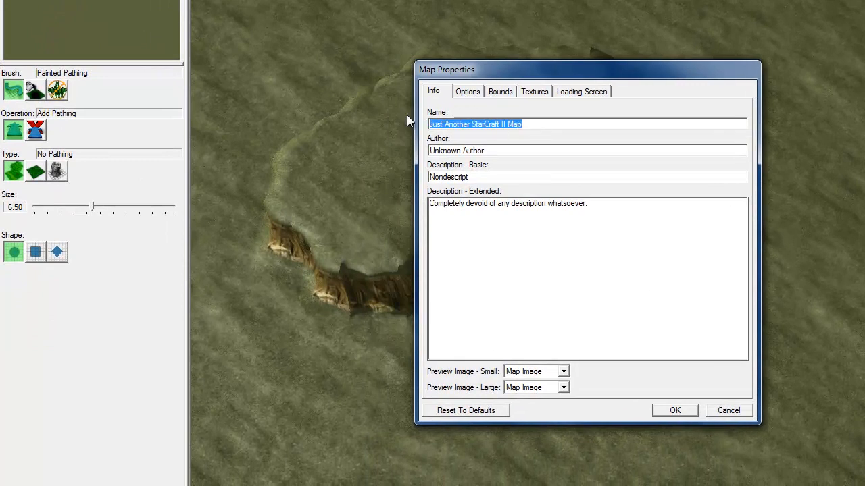
{"action": "type", "text": "Test"}
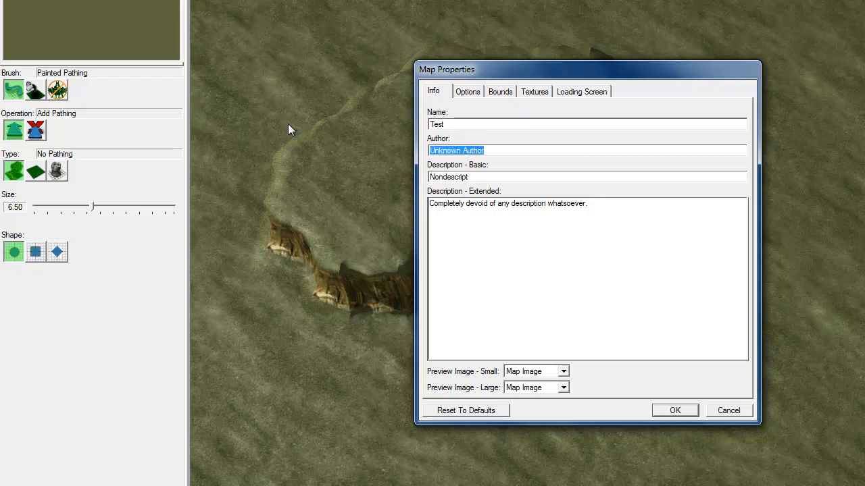
{"action": "type", "text": "Ahnaris"}
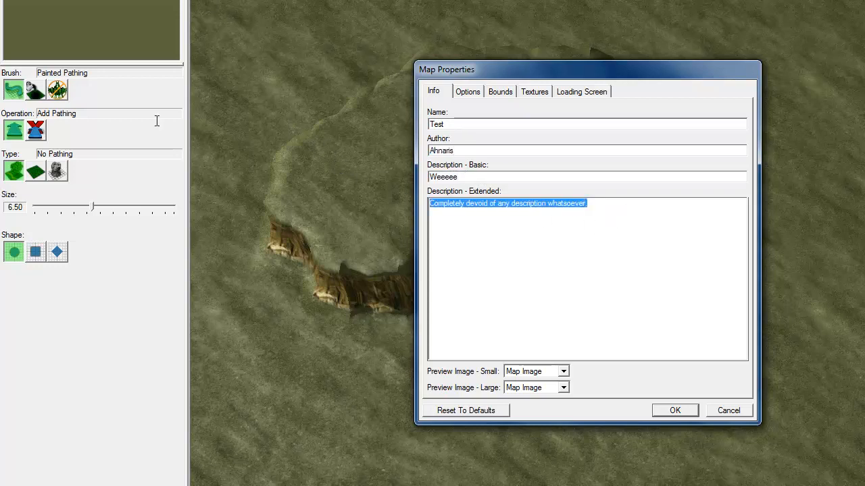
{"action": "type", "text": "Weeeeee"}
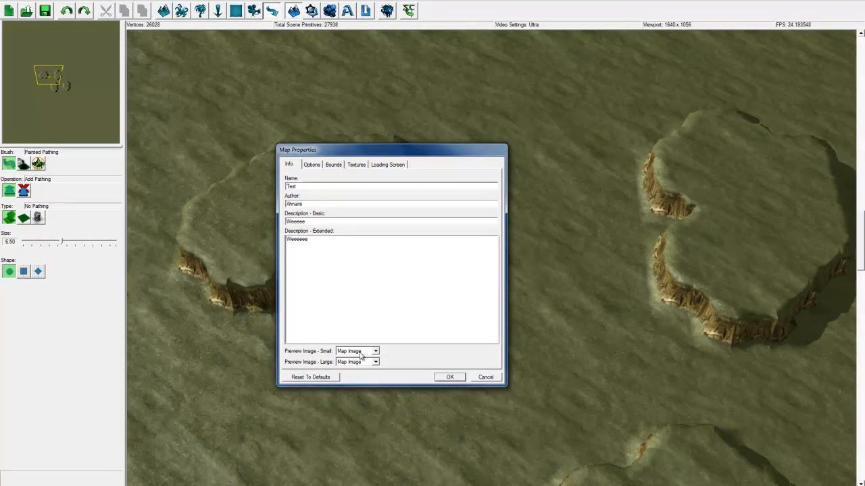
{"action": "left_click", "coordinate": [377, 351]}
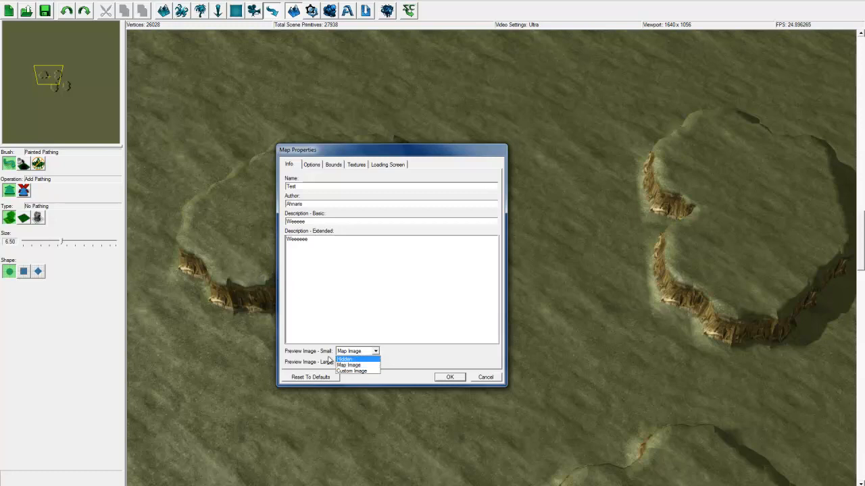
{"action": "left_click", "coordinate": [351, 365]}
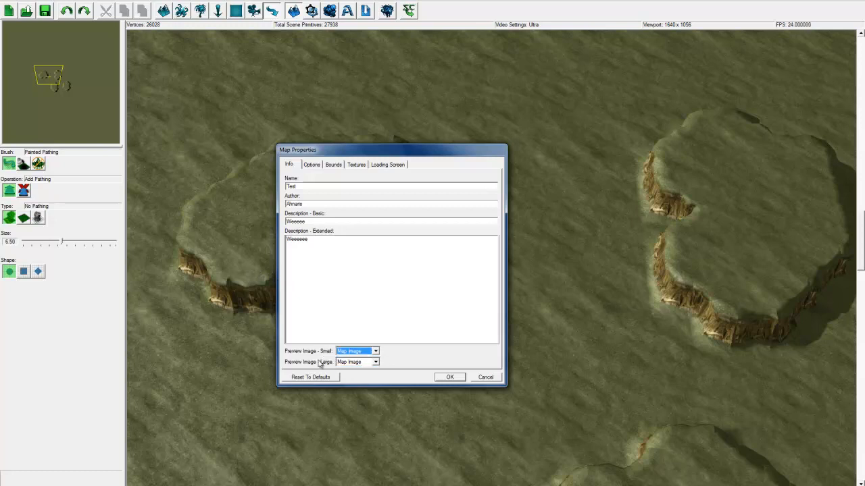
{"action": "mouse_move", "coordinate": [331, 358]}
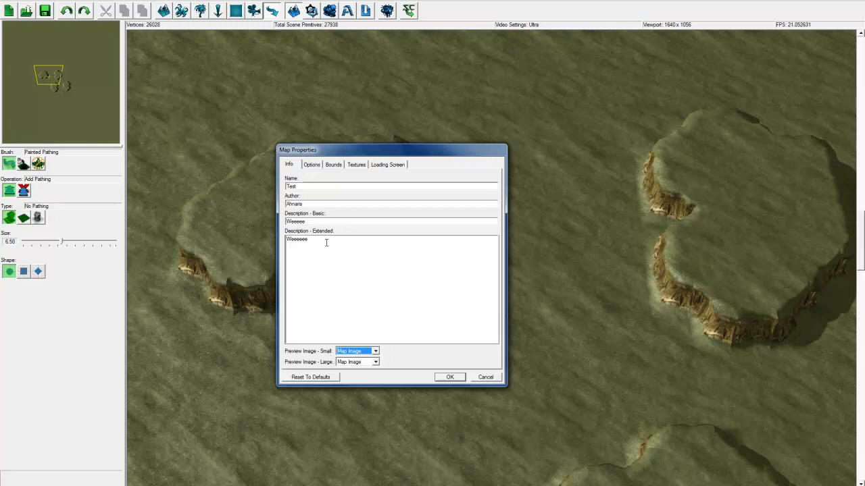
On the Bounds tab, enable map bounds and lower the bottom bound to -8
{"action": "left_click", "coordinate": [312, 164]}
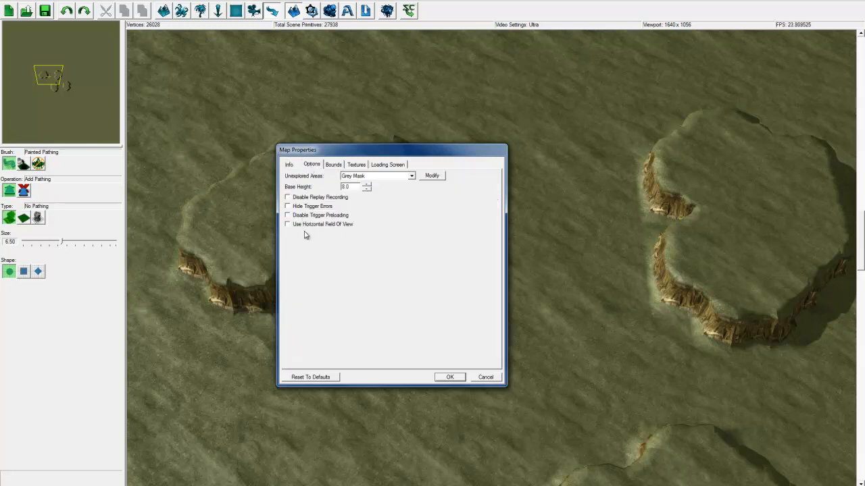
{"action": "left_click", "coordinate": [333, 164]}
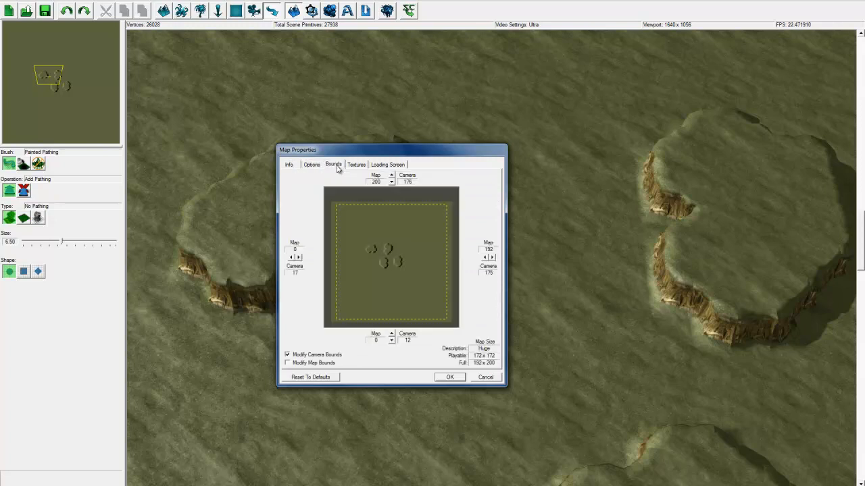
{"action": "mouse_move", "coordinate": [391, 221]}
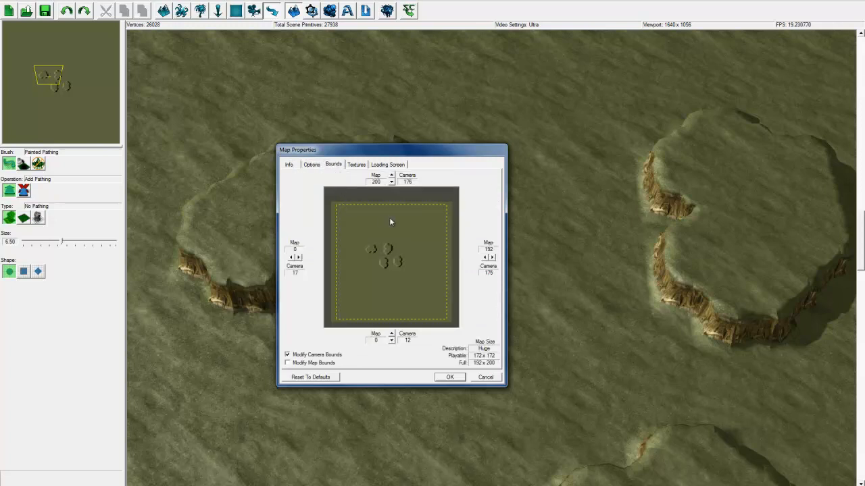
{"action": "mouse_move", "coordinate": [381, 201]}
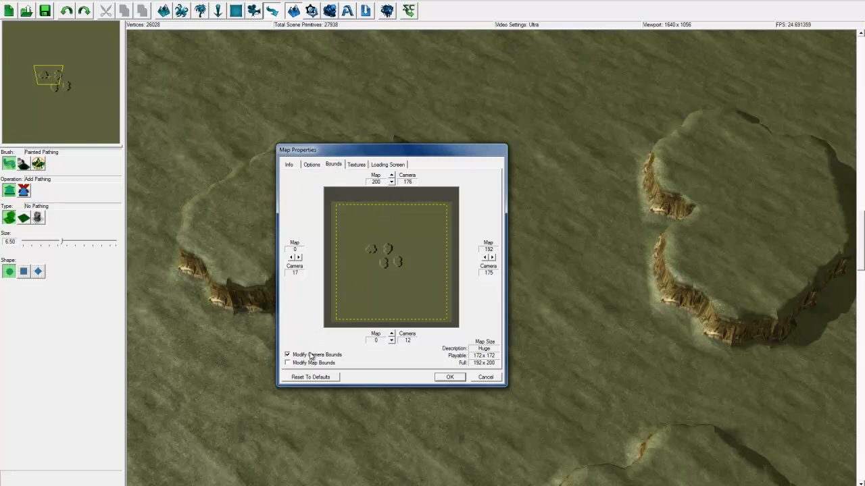
{"action": "left_click", "coordinate": [285, 363]}
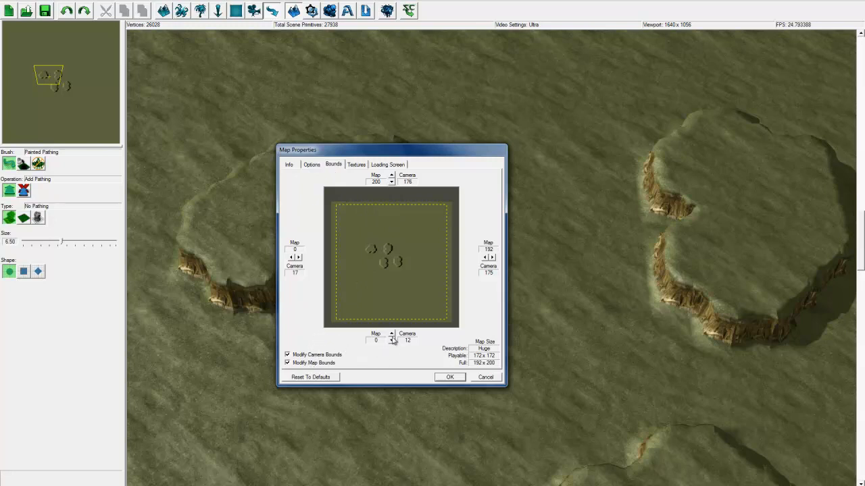
{"action": "left_click", "coordinate": [391, 337]}
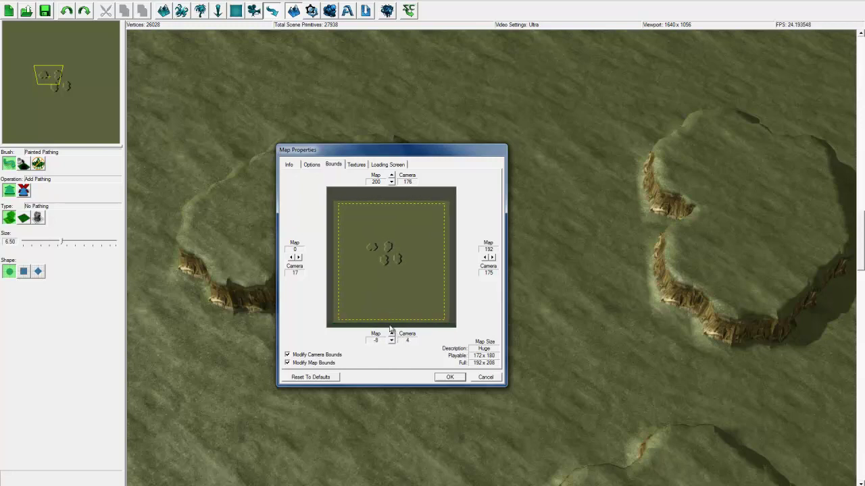
{"action": "mouse_move", "coordinate": [358, 168]}
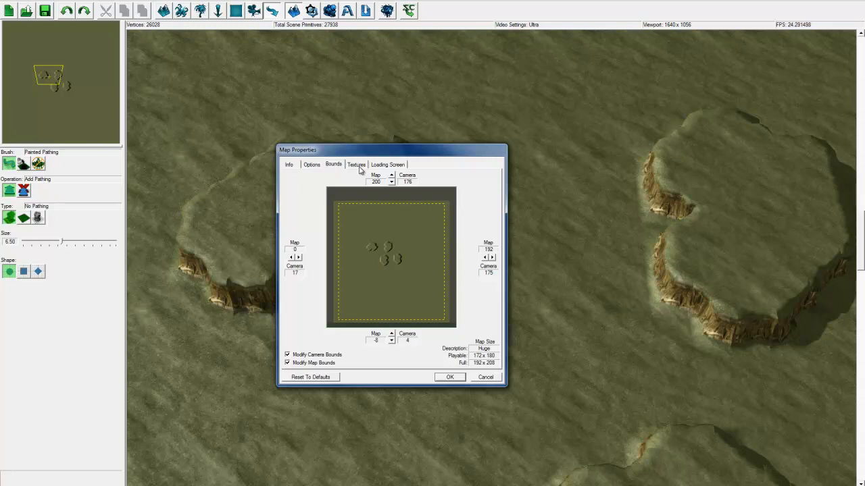
Browse the texture sets, trying Aiur (Urban) and then Typhon (Wasteland)
{"action": "left_click", "coordinate": [356, 164]}
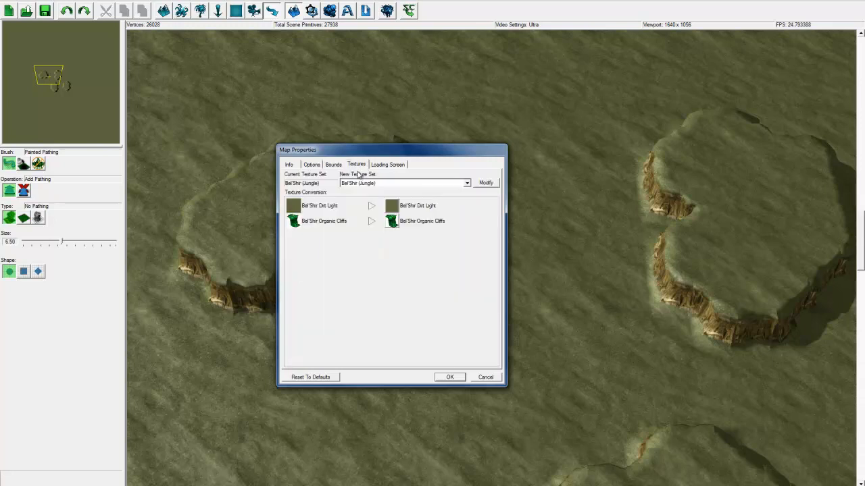
{"action": "mouse_move", "coordinate": [375, 187]}
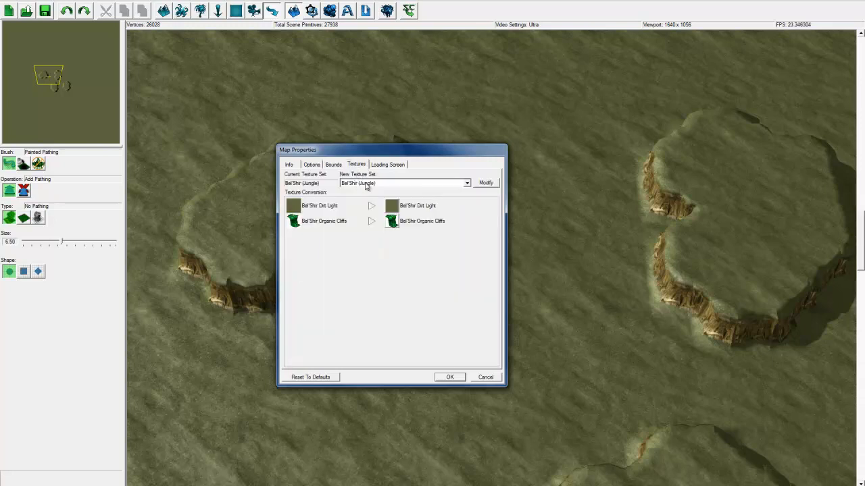
{"action": "left_click", "coordinate": [466, 183]}
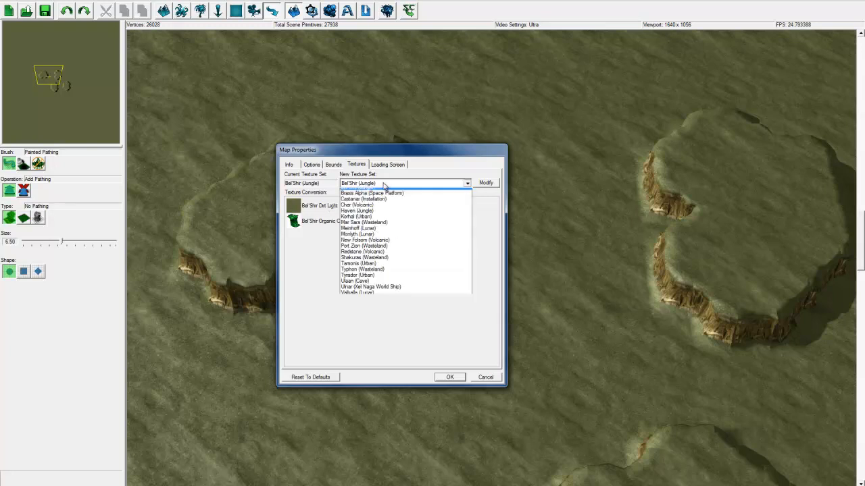
{"action": "left_click", "coordinate": [354, 194]}
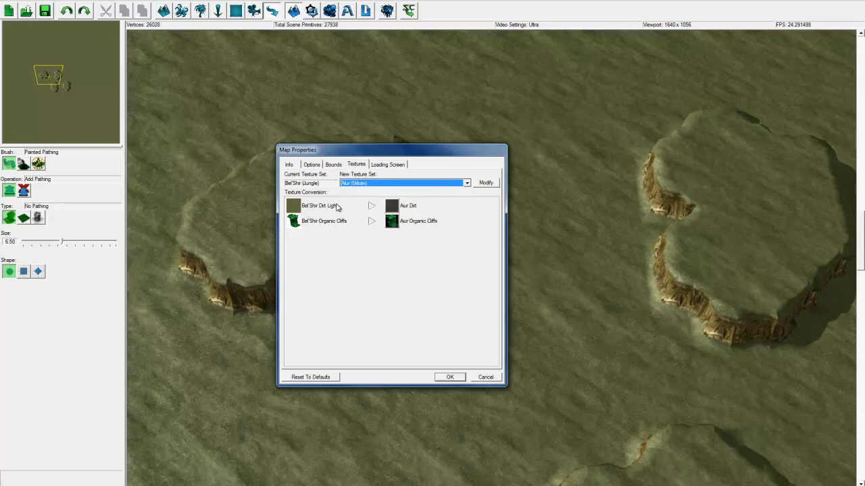
{"action": "mouse_move", "coordinate": [388, 207]}
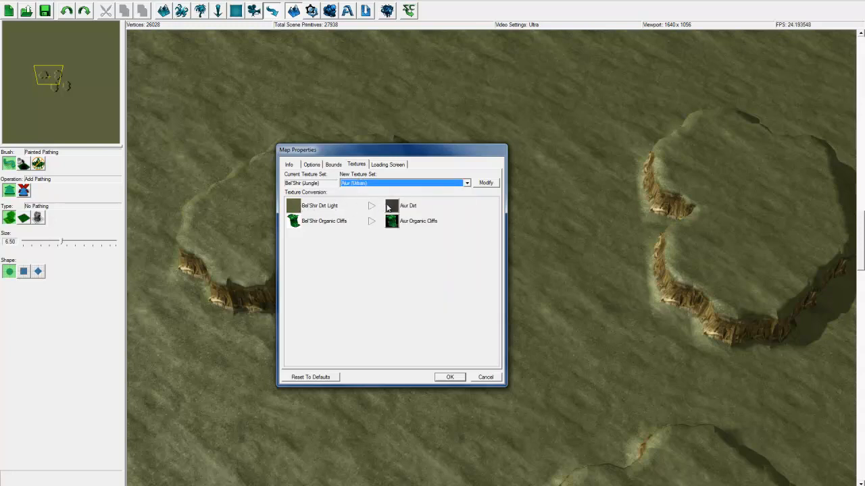
{"action": "left_click", "coordinate": [466, 183]}
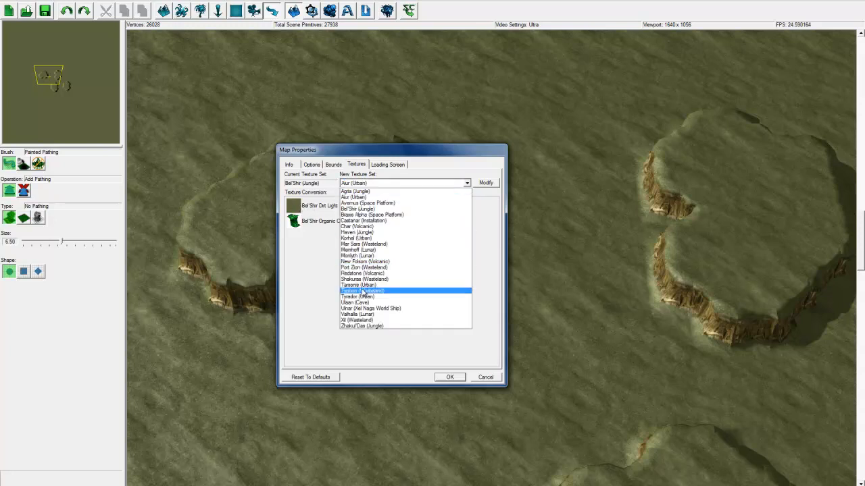
{"action": "left_click", "coordinate": [362, 291]}
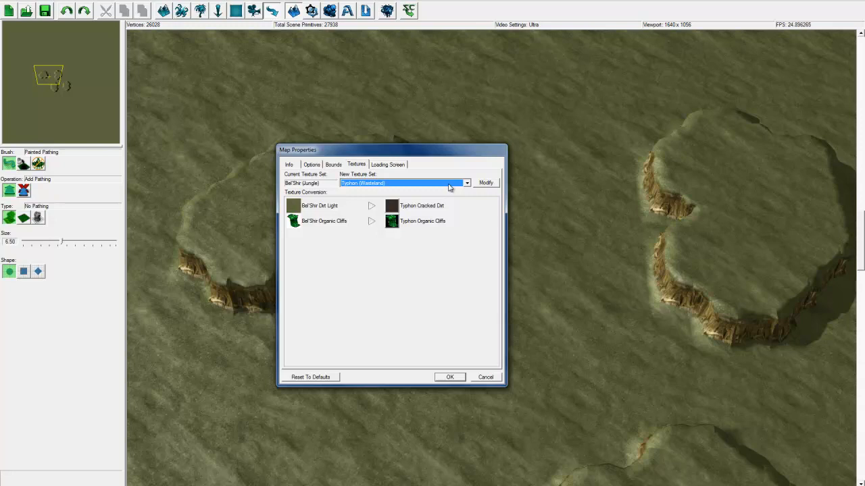
View the Loading Screen tab's Body text, then close Map Properties
{"action": "left_click", "coordinate": [386, 164]}
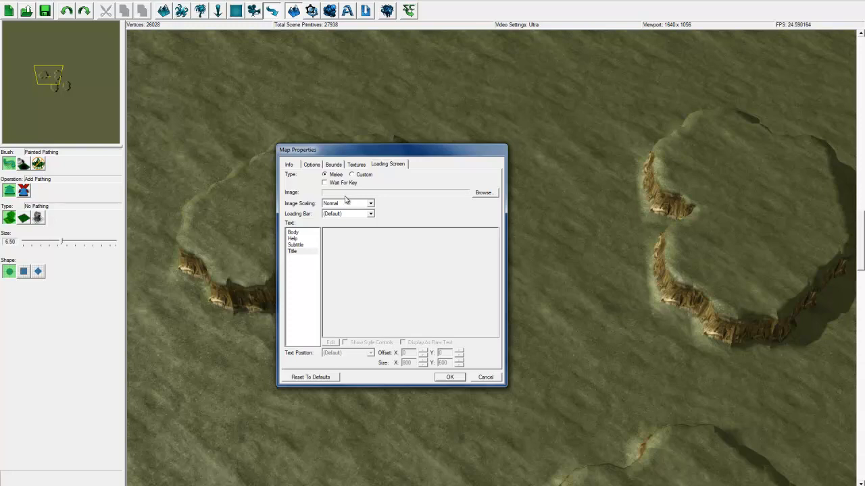
{"action": "left_click", "coordinate": [293, 232]}
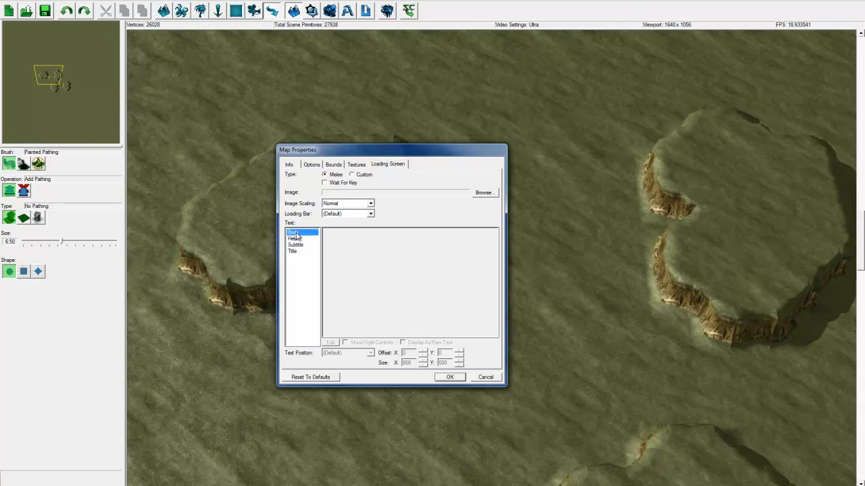
{"action": "left_click", "coordinate": [295, 238]}
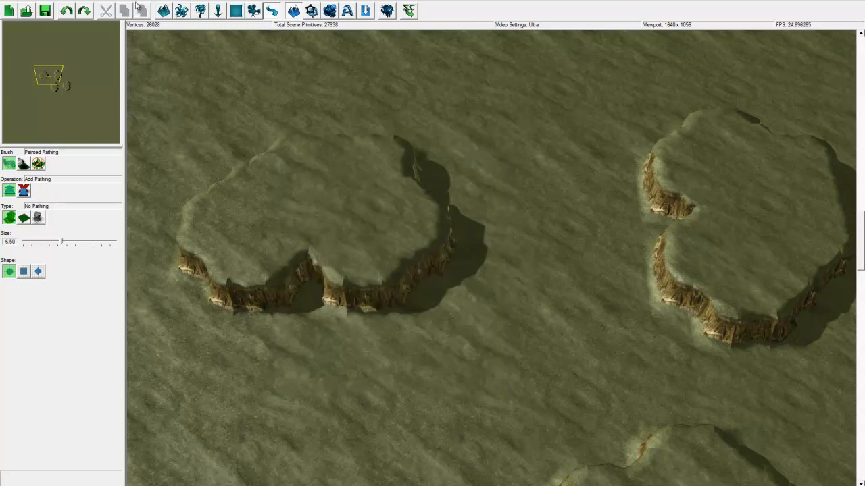
Open Player Properties from the Map menu
{"action": "left_click", "coordinate": [138, 5]}
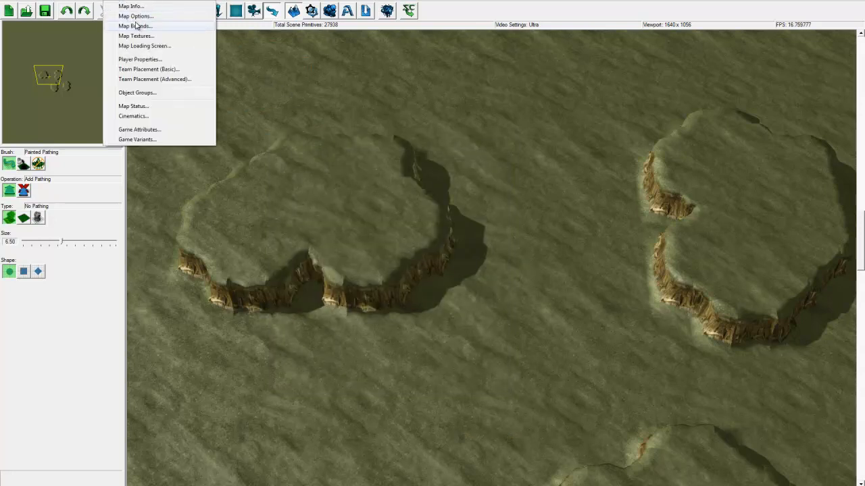
{"action": "mouse_move", "coordinate": [139, 60]}
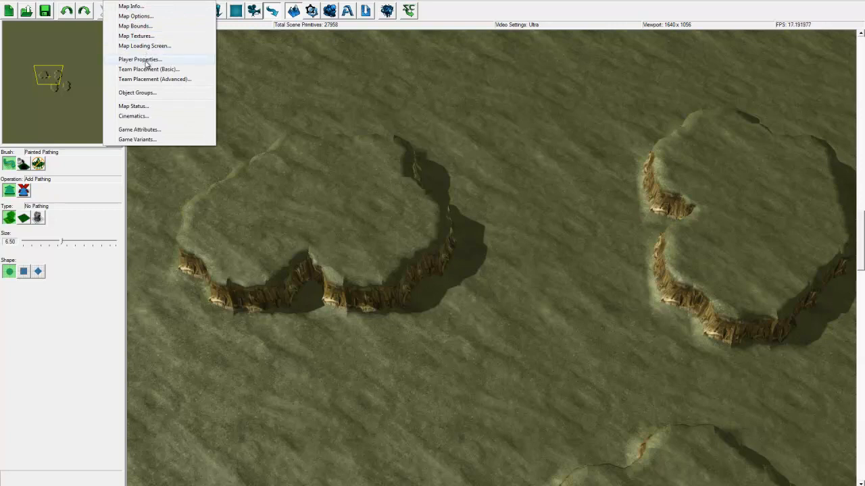
{"action": "mouse_move", "coordinate": [139, 35]}
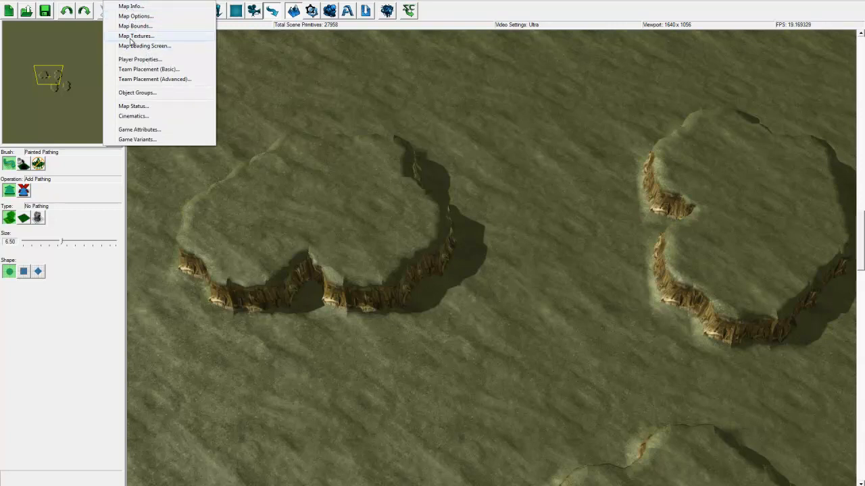
{"action": "mouse_move", "coordinate": [144, 46]}
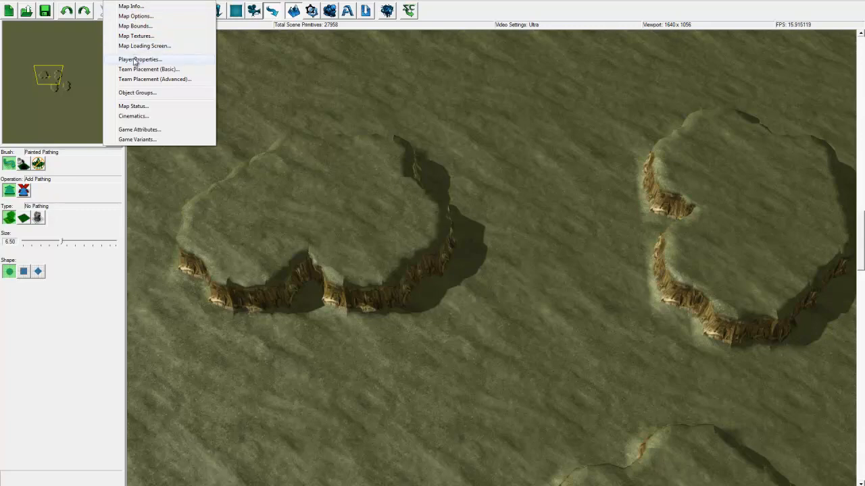
{"action": "left_click", "coordinate": [141, 59]}
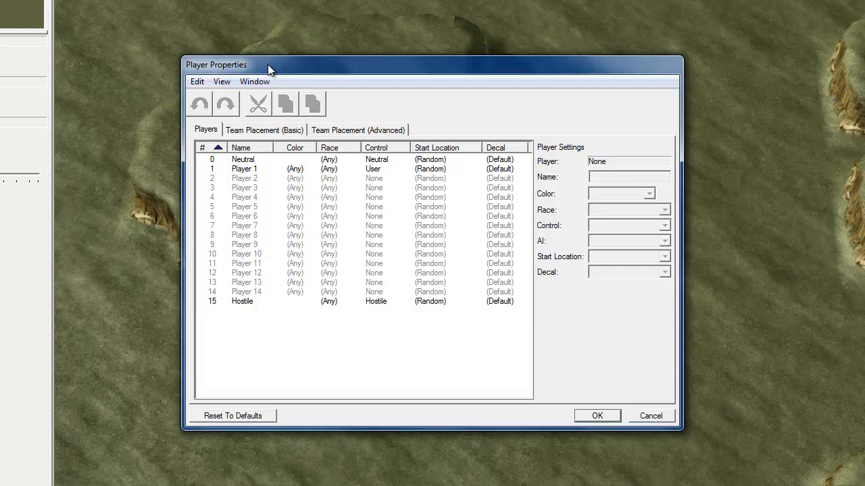
Compare with Player 1's settings and set Player 2's control to User
{"action": "left_click", "coordinate": [244, 169]}
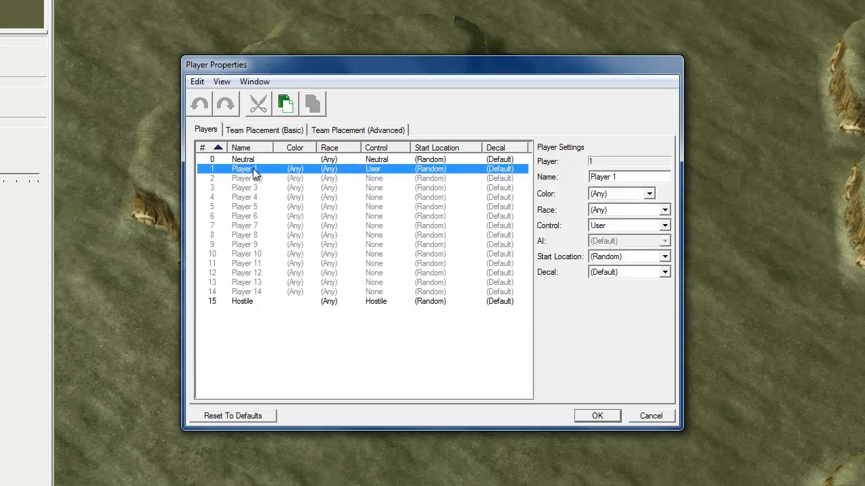
{"action": "mouse_move", "coordinate": [569, 200]}
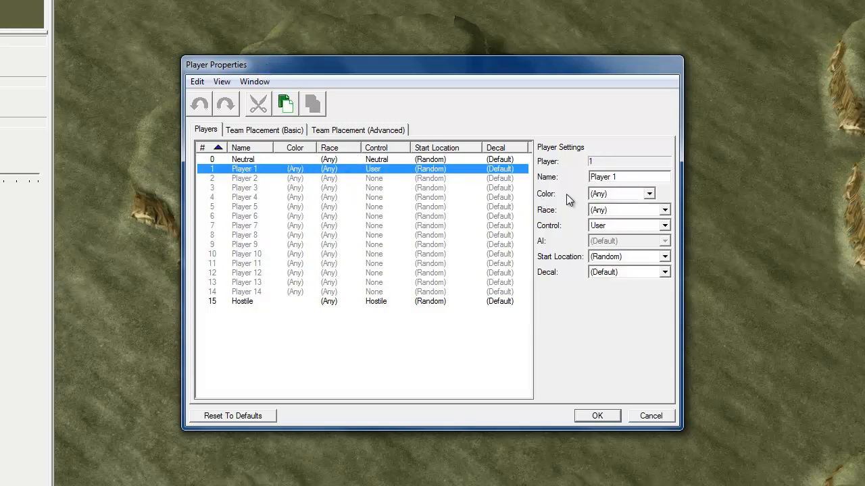
{"action": "mouse_move", "coordinate": [610, 215]}
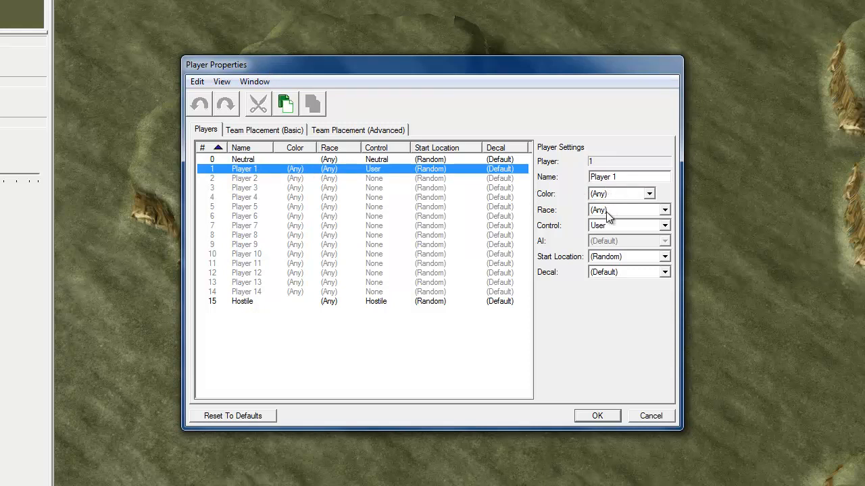
{"action": "left_click", "coordinate": [664, 225]}
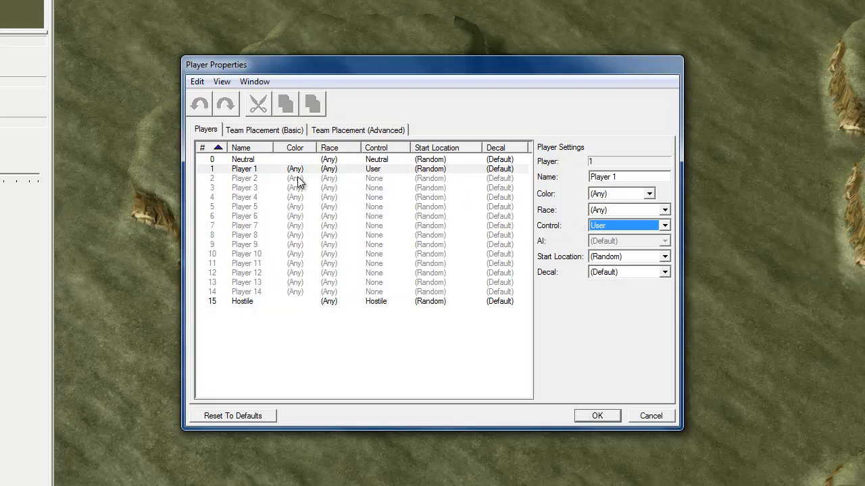
{"action": "left_click", "coordinate": [244, 179]}
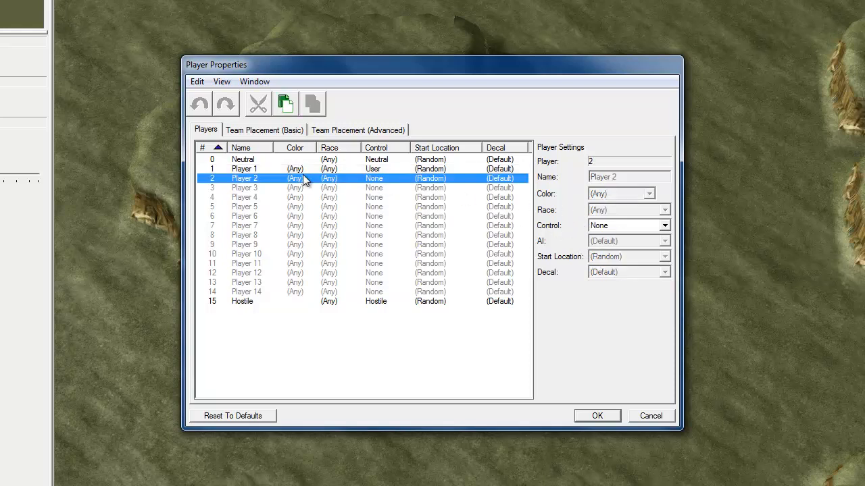
{"action": "mouse_move", "coordinate": [603, 228]}
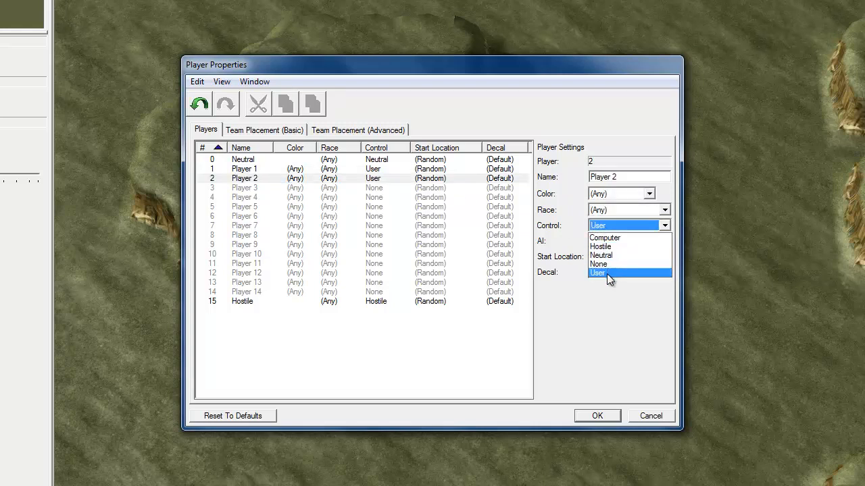
{"action": "left_click", "coordinate": [598, 273]}
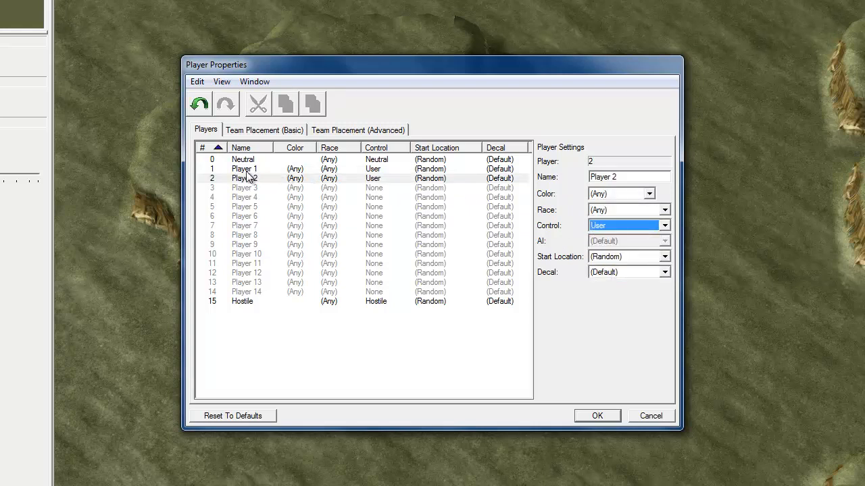
{"action": "mouse_move", "coordinate": [505, 203]}
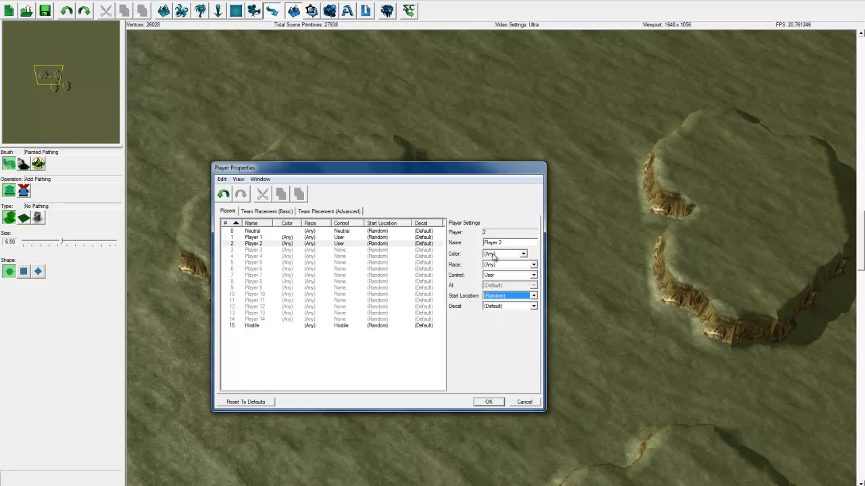
{"action": "mouse_move", "coordinate": [503, 258]}
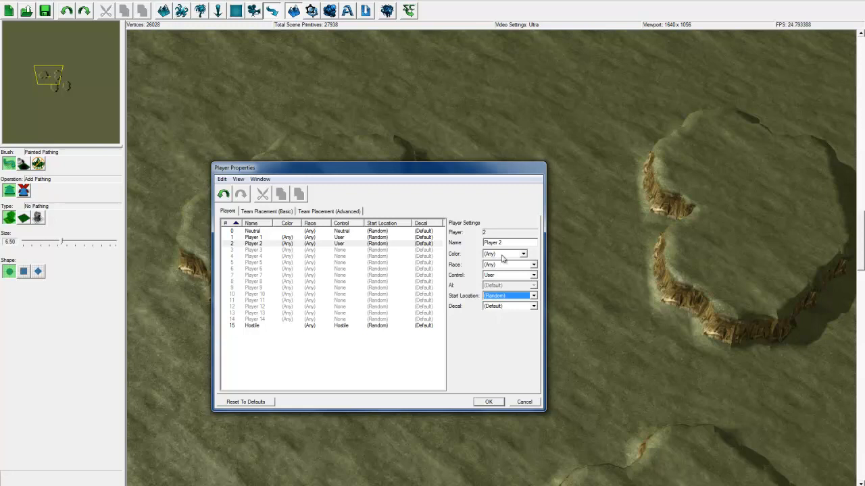
{"action": "left_click", "coordinate": [505, 253]}
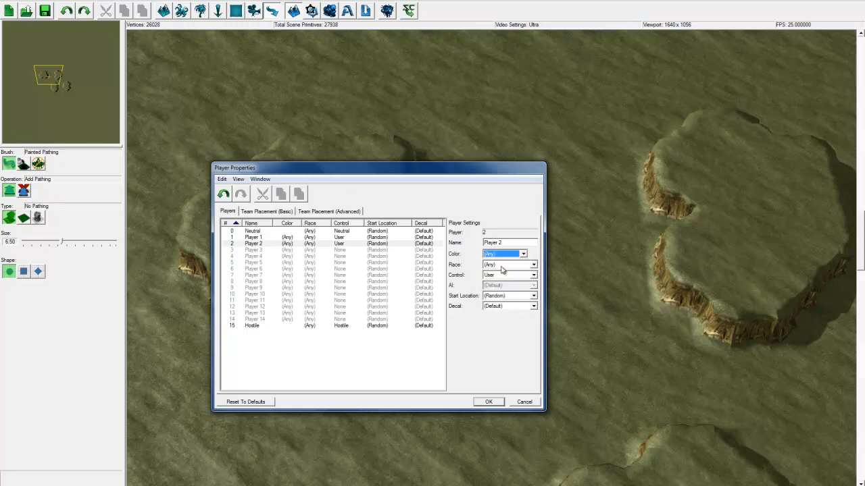
{"action": "mouse_move", "coordinate": [461, 291]}
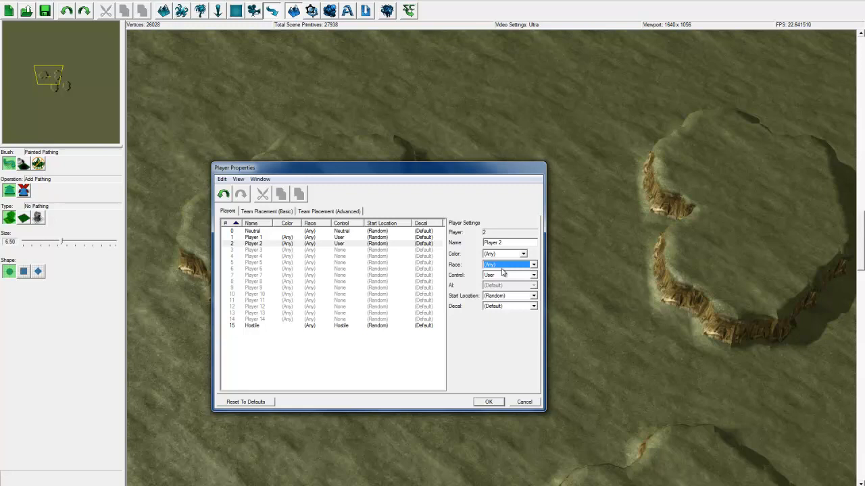
{"action": "mouse_move", "coordinate": [502, 311]}
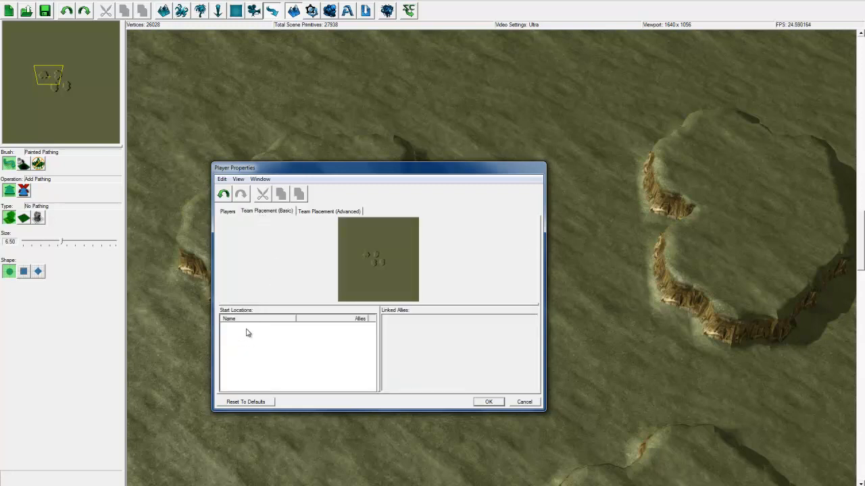
{"action": "mouse_move", "coordinate": [244, 341]}
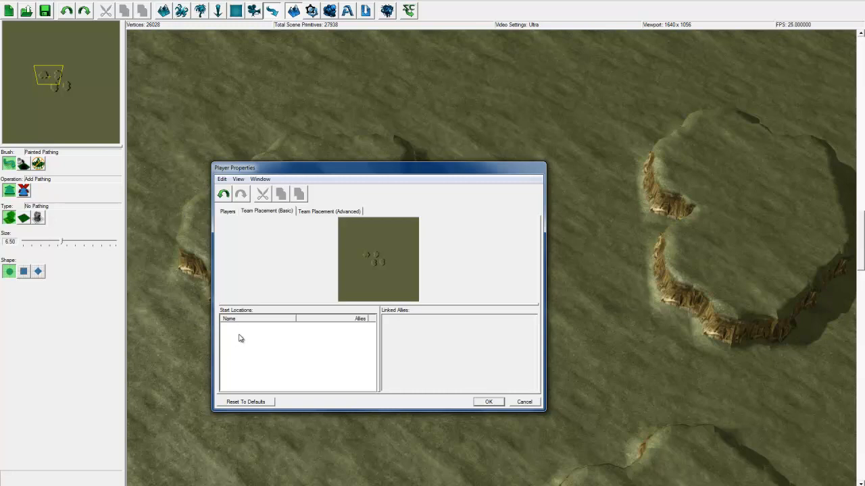
{"action": "mouse_move", "coordinate": [332, 246]}
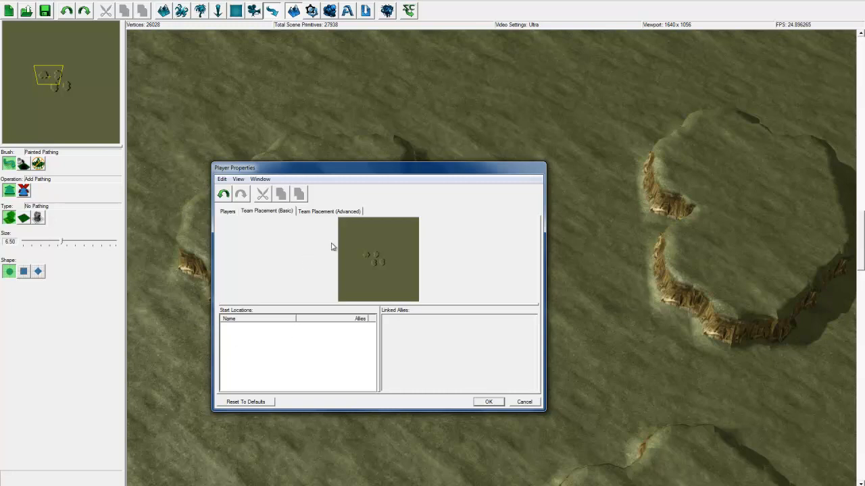
{"action": "mouse_move", "coordinate": [342, 298]}
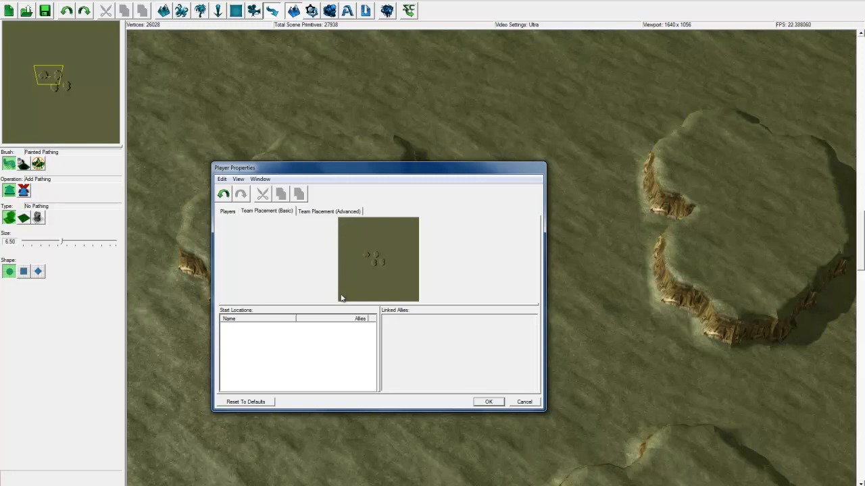
{"action": "mouse_move", "coordinate": [346, 302]}
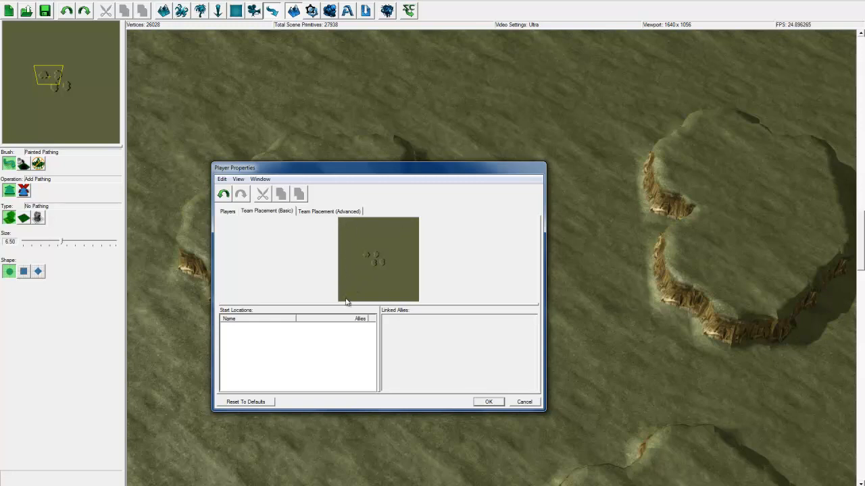
{"action": "mouse_move", "coordinate": [427, 223]}
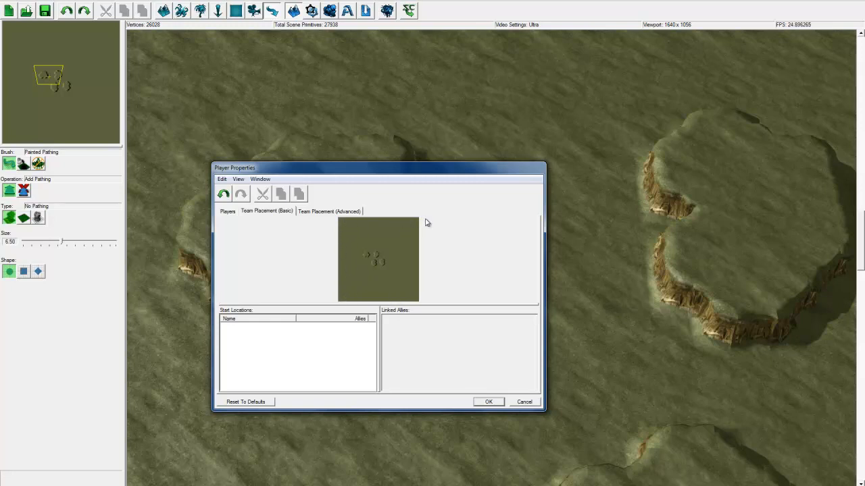
{"action": "mouse_move", "coordinate": [340, 298]}
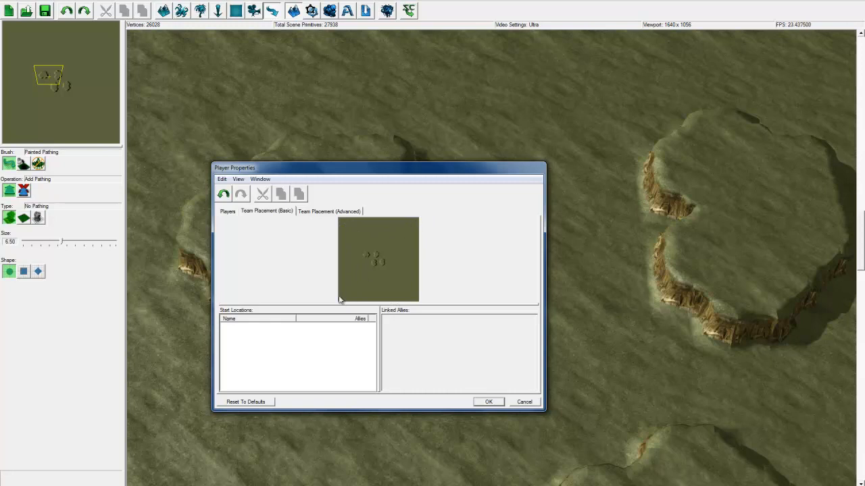
{"action": "mouse_move", "coordinate": [420, 302]}
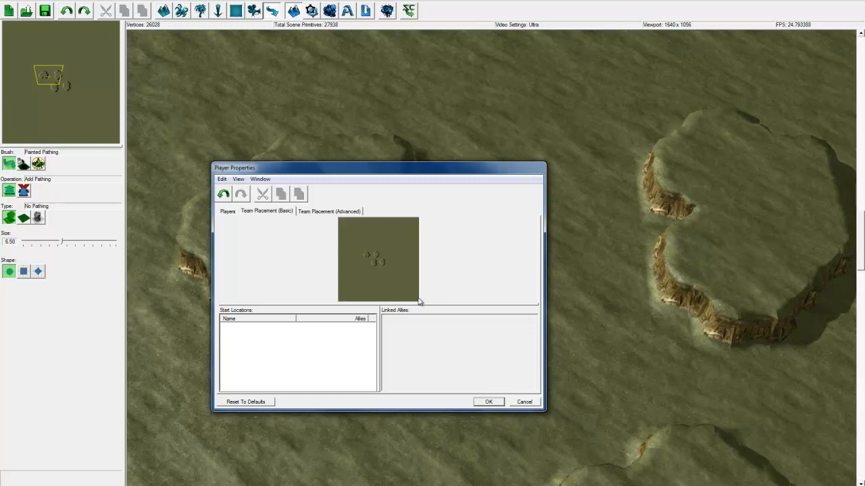
{"action": "mouse_move", "coordinate": [332, 224]}
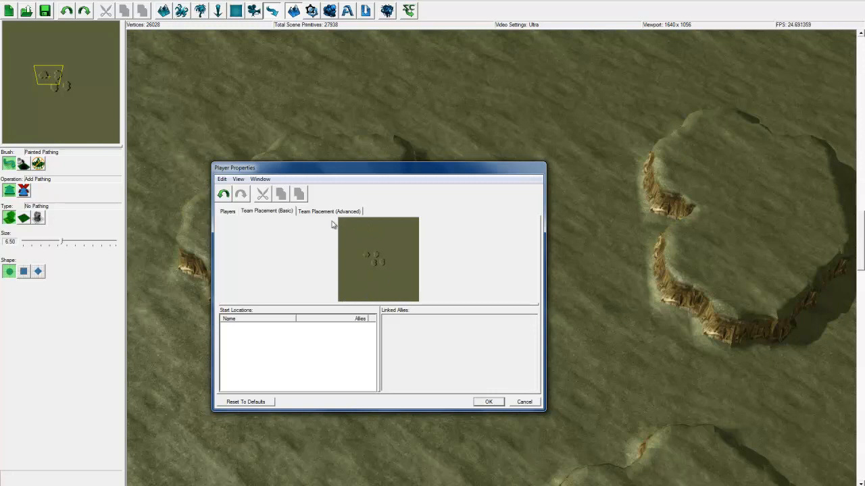
{"action": "mouse_move", "coordinate": [412, 294]}
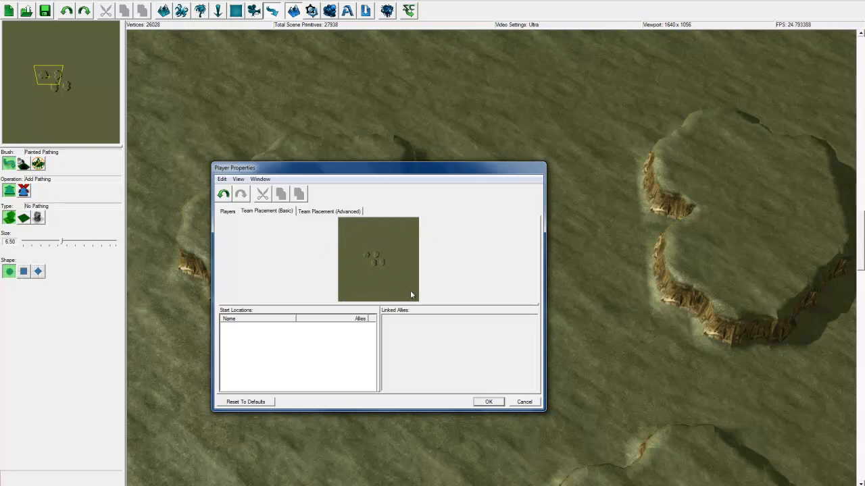
{"action": "mouse_move", "coordinate": [351, 296]}
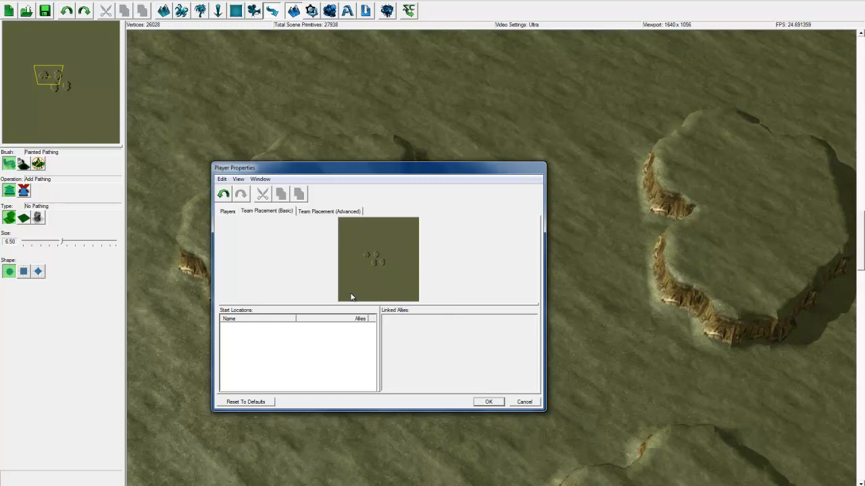
Show the Team Placement (Advanced) page, which has no teams defined
{"action": "left_click", "coordinate": [329, 210]}
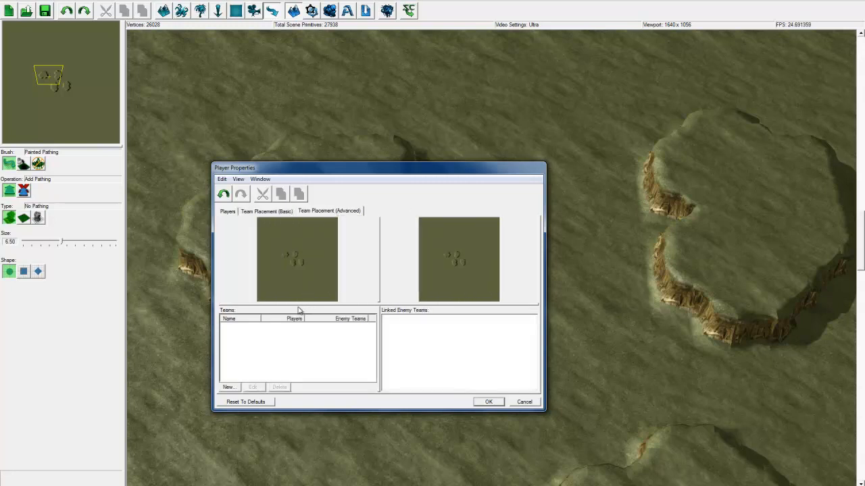
{"action": "mouse_move", "coordinate": [493, 366]}
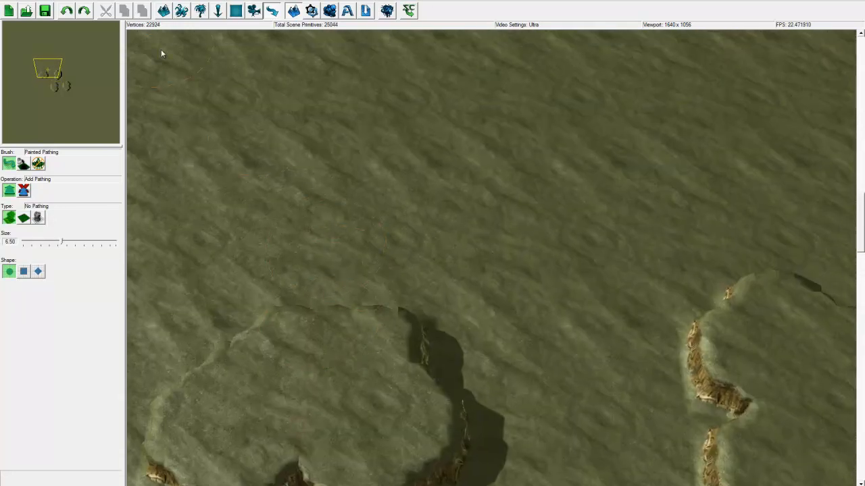
Open Game Variants from the Map menu
{"action": "left_click", "coordinate": [135, 7]}
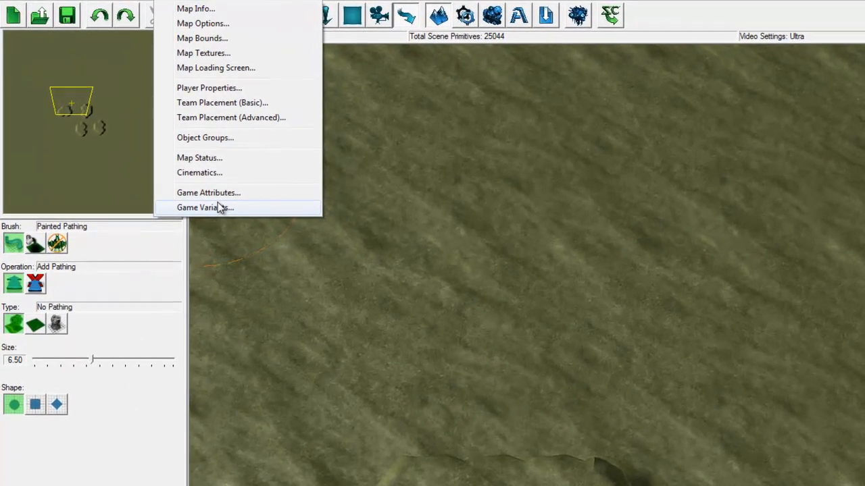
{"action": "left_click", "coordinate": [204, 208]}
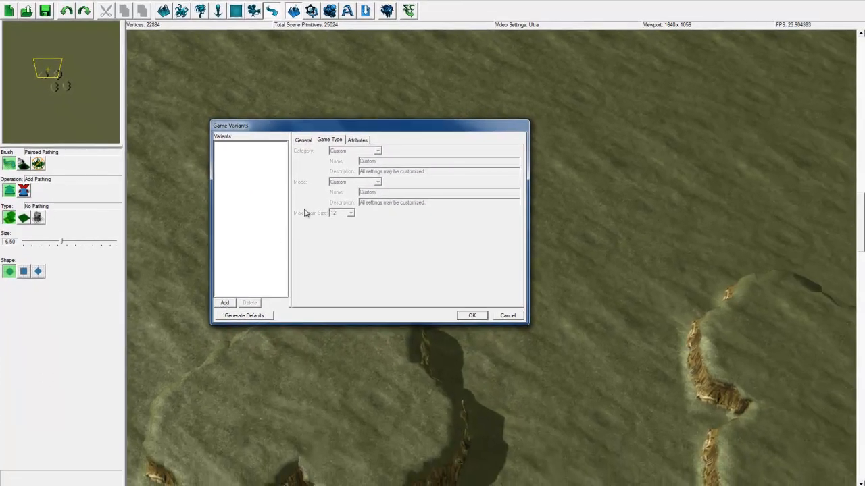
Add a Melee 2v2 variant with max team size 2, then cancel
{"action": "left_click", "coordinate": [224, 303]}
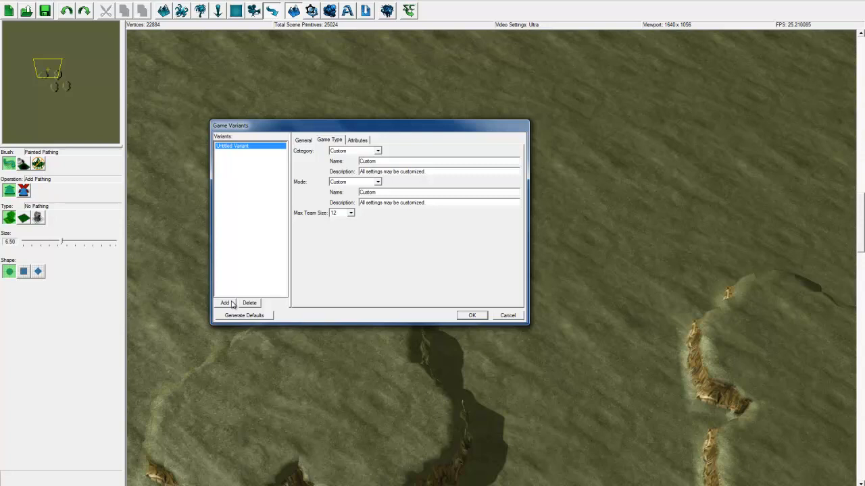
{"action": "left_click", "coordinate": [377, 151]}
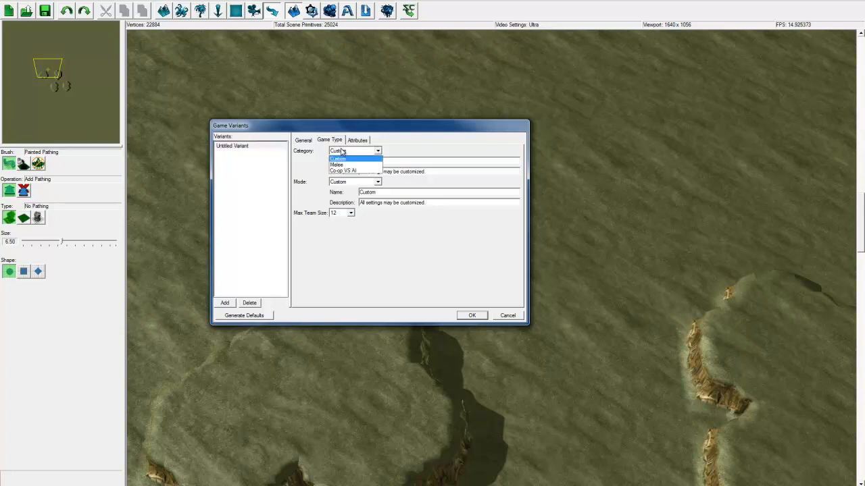
{"action": "left_click", "coordinate": [336, 164]}
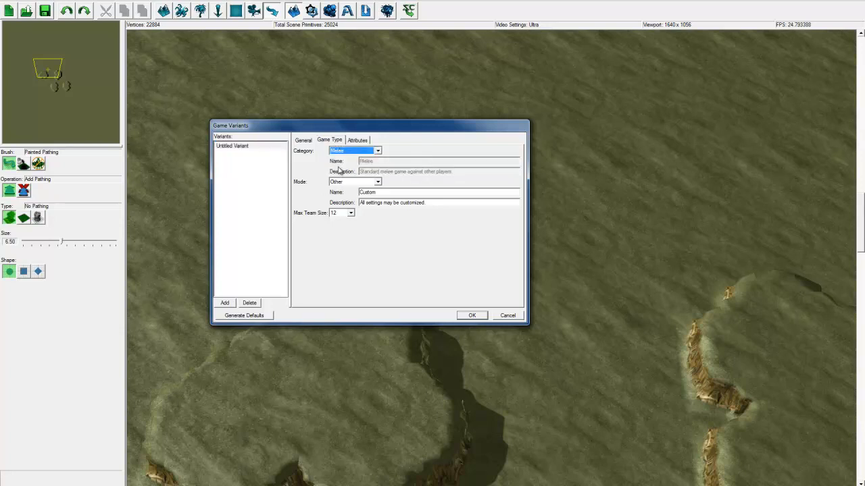
{"action": "left_click", "coordinate": [377, 182]}
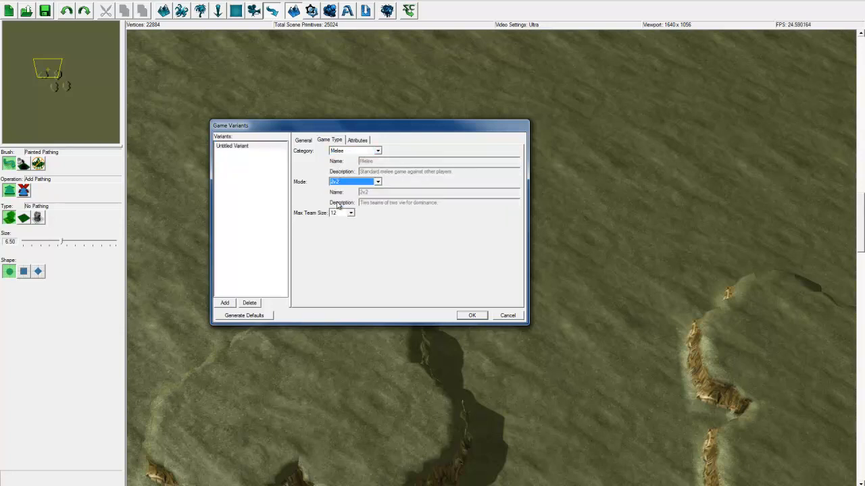
{"action": "left_click", "coordinate": [350, 213]}
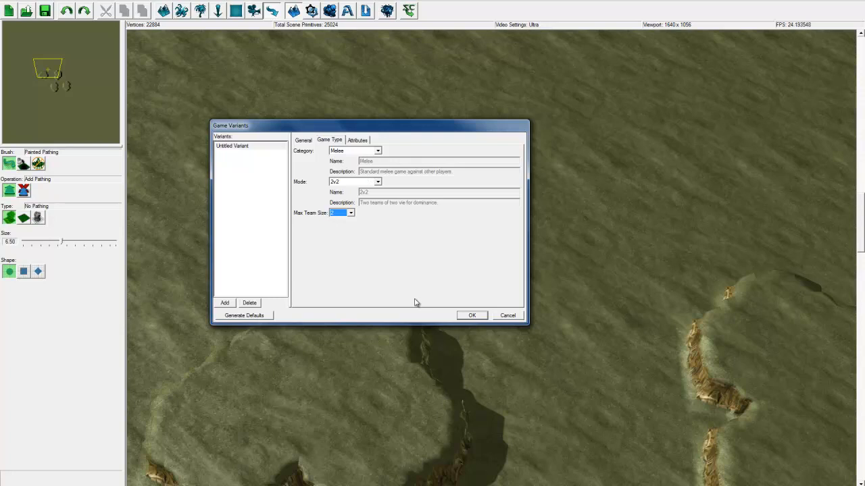
{"action": "mouse_move", "coordinate": [262, 308]}
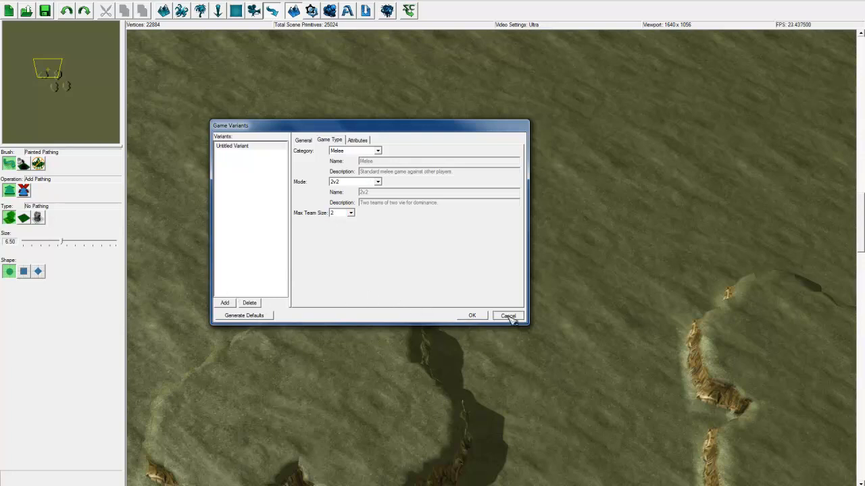
{"action": "left_click", "coordinate": [509, 316]}
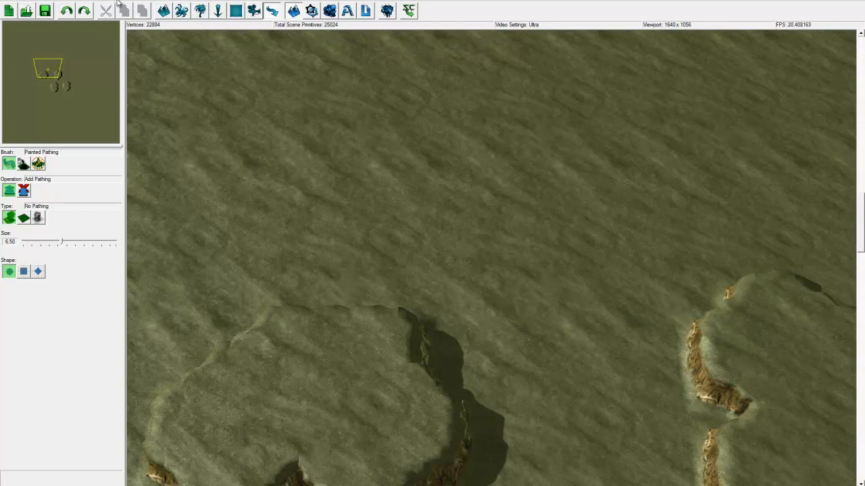
Open the Triggers editor from the Module menu to view Melee Initialization
{"action": "left_click", "coordinate": [120, 7]}
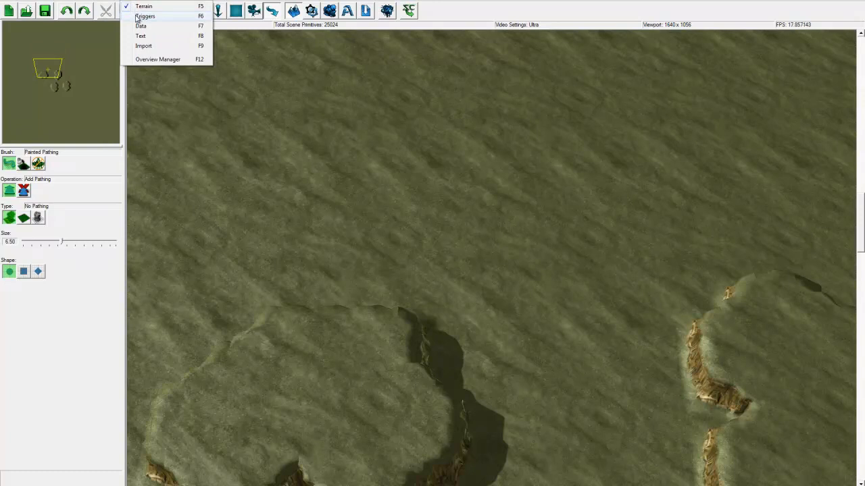
{"action": "mouse_move", "coordinate": [141, 46]}
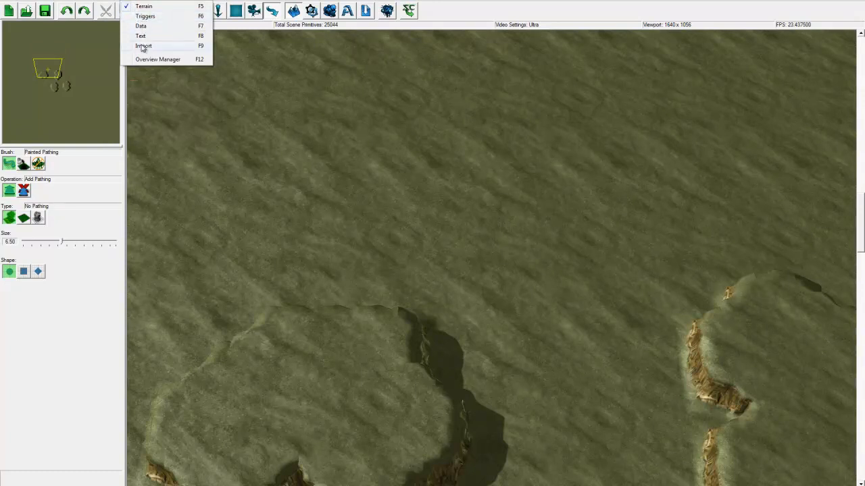
{"action": "mouse_move", "coordinate": [144, 16]}
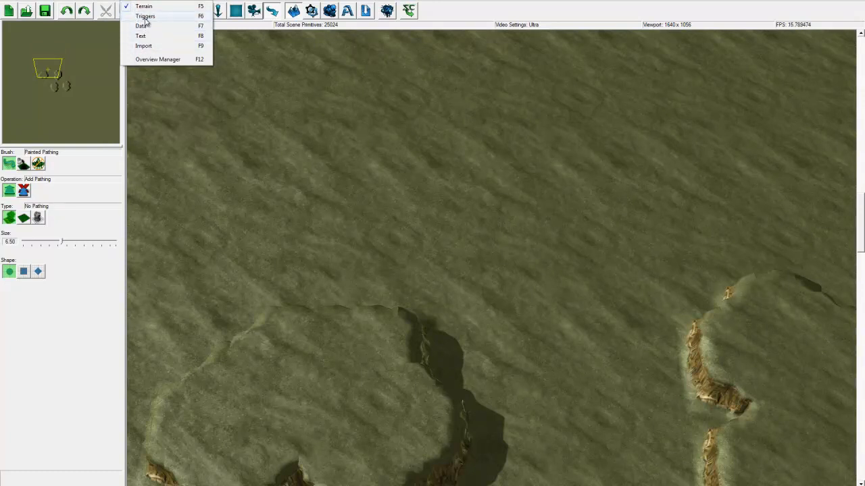
{"action": "left_click", "coordinate": [144, 14]}
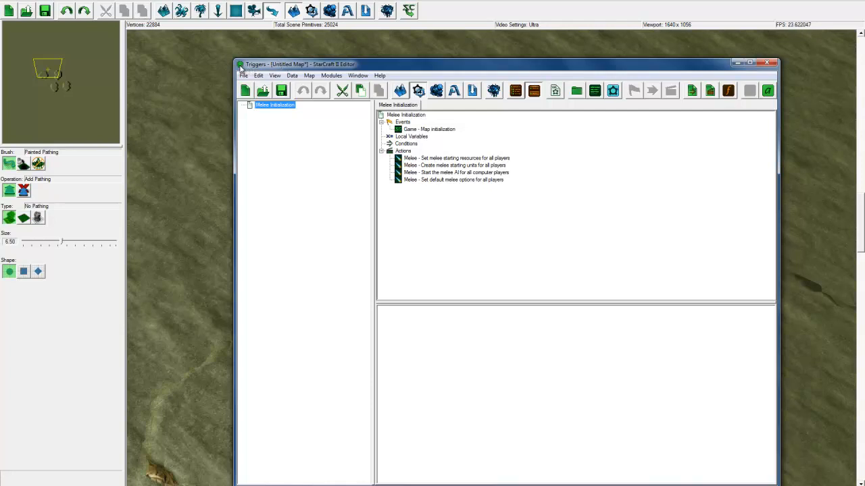
{"action": "mouse_move", "coordinate": [664, 106]}
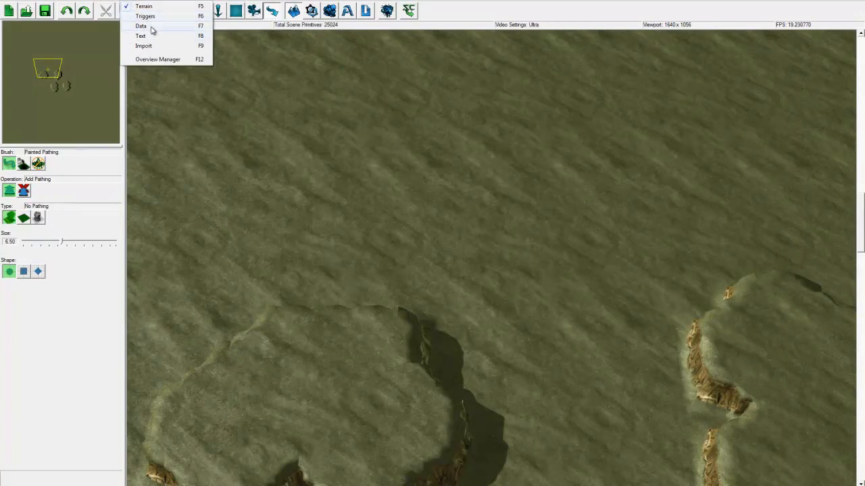
Open the Data editor, scroll the Abilities list to the Move folder, then close it
{"action": "left_click", "coordinate": [137, 25]}
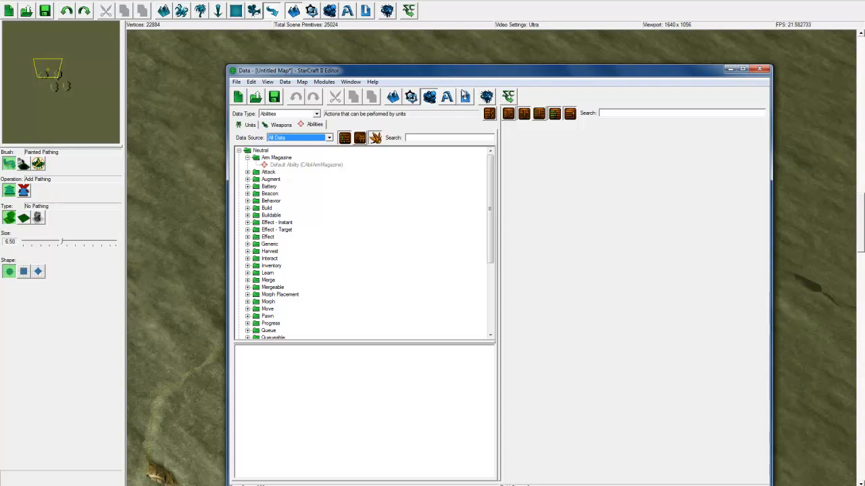
{"action": "mouse_move", "coordinate": [464, 97]}
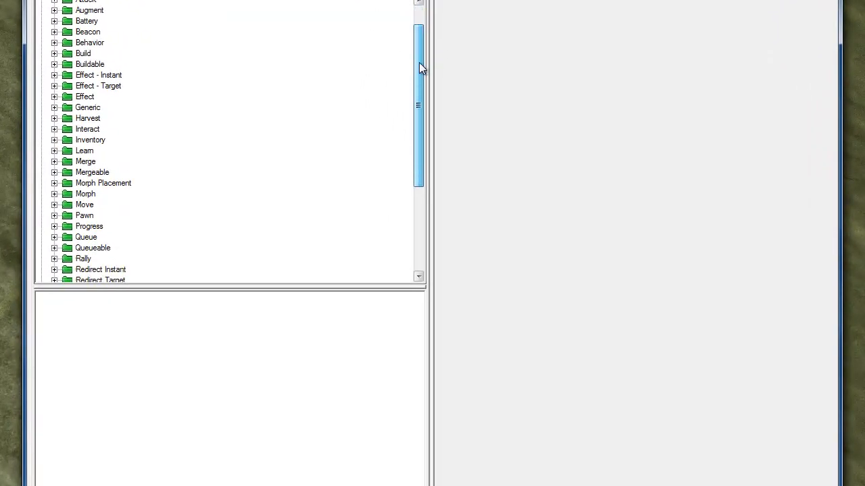
{"action": "scroll", "scroll_direction": "down", "scroll_amount": 3}
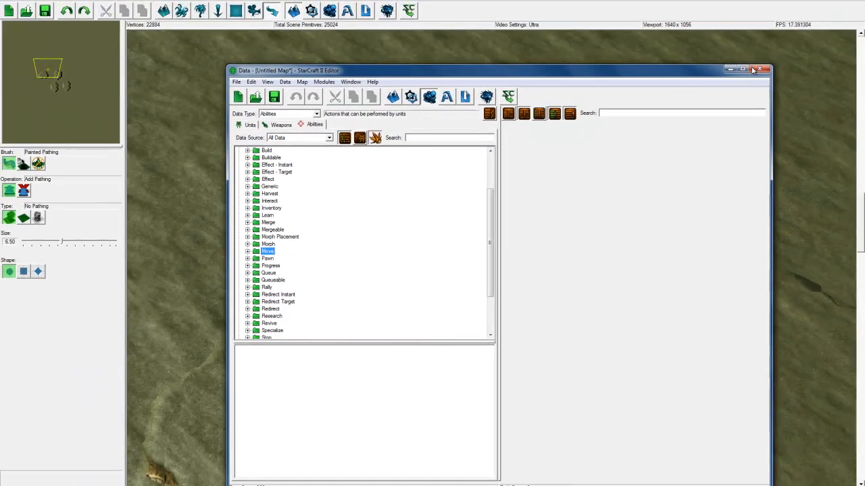
{"action": "mouse_move", "coordinate": [515, 186]}
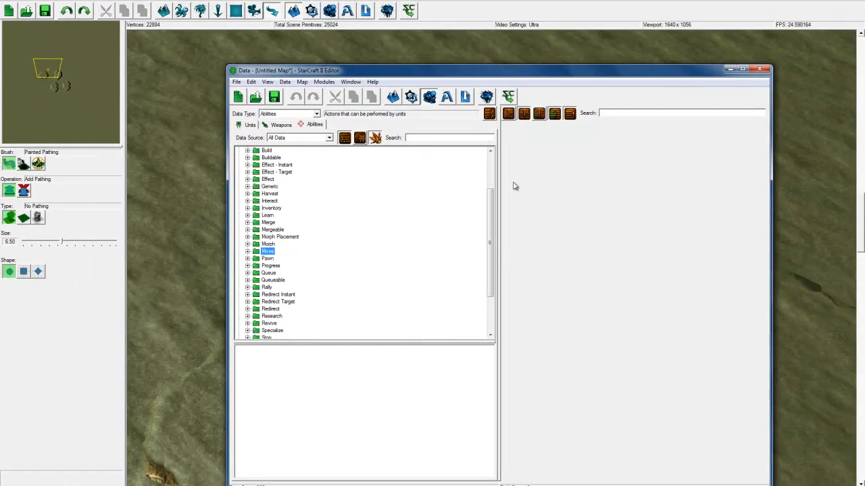
{"action": "mouse_move", "coordinate": [476, 264]}
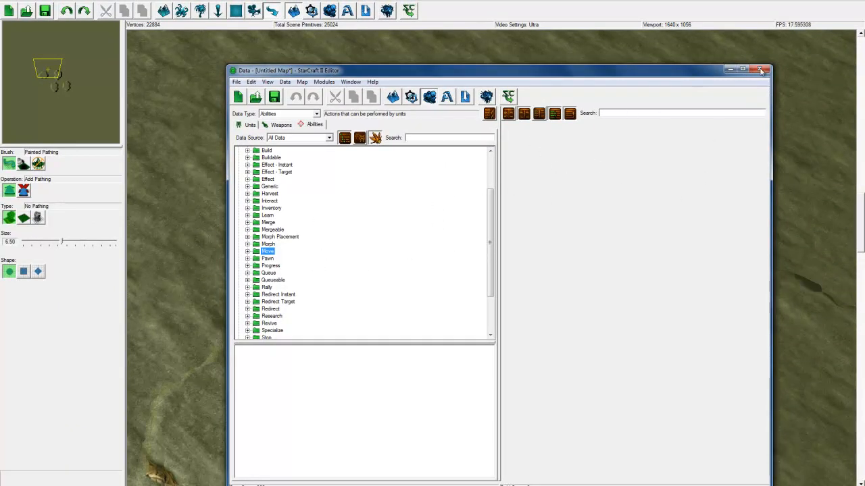
{"action": "left_click", "coordinate": [761, 68]}
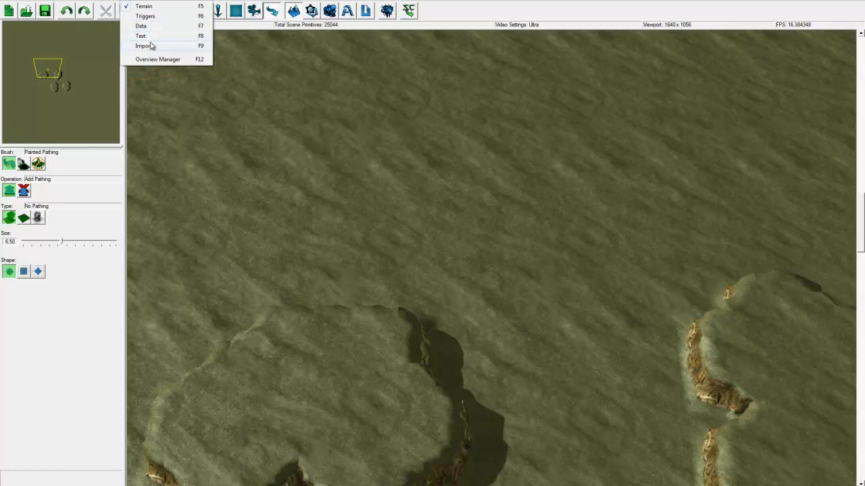
{"action": "mouse_move", "coordinate": [157, 39]}
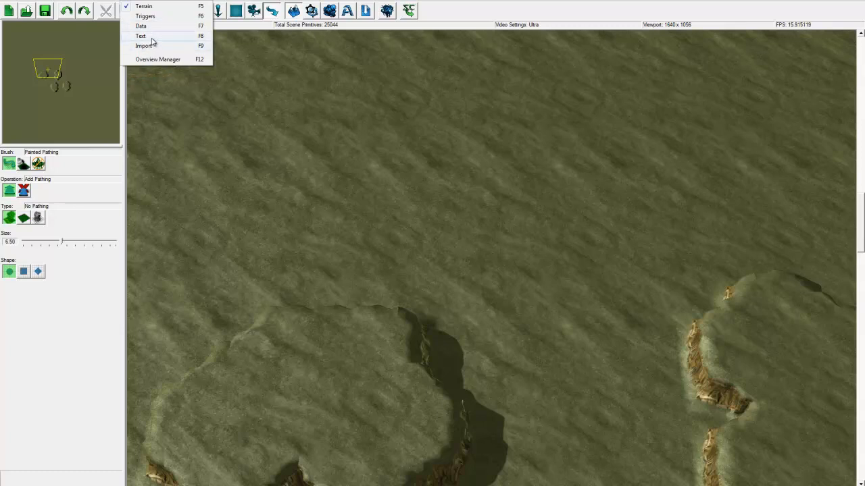
{"action": "mouse_move", "coordinate": [159, 35]}
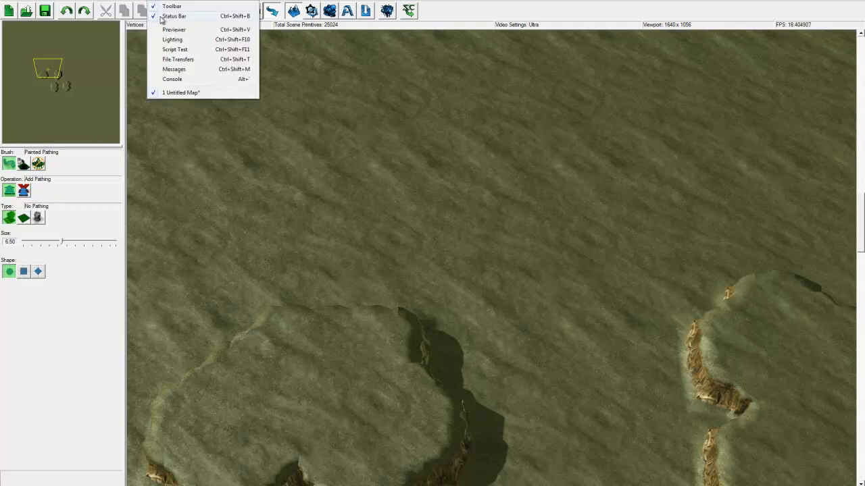
{"action": "mouse_move", "coordinate": [173, 15]}
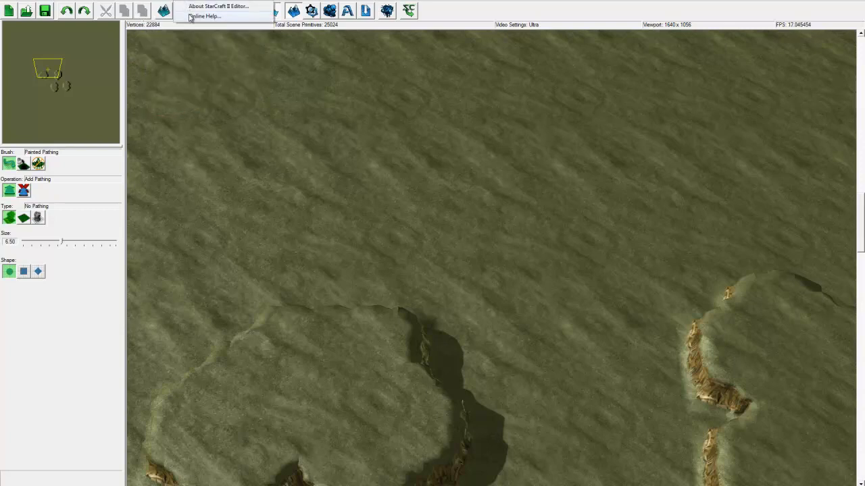
Open Help > Online Help to show the editor introduction and wiki link
{"action": "left_click", "coordinate": [208, 16]}
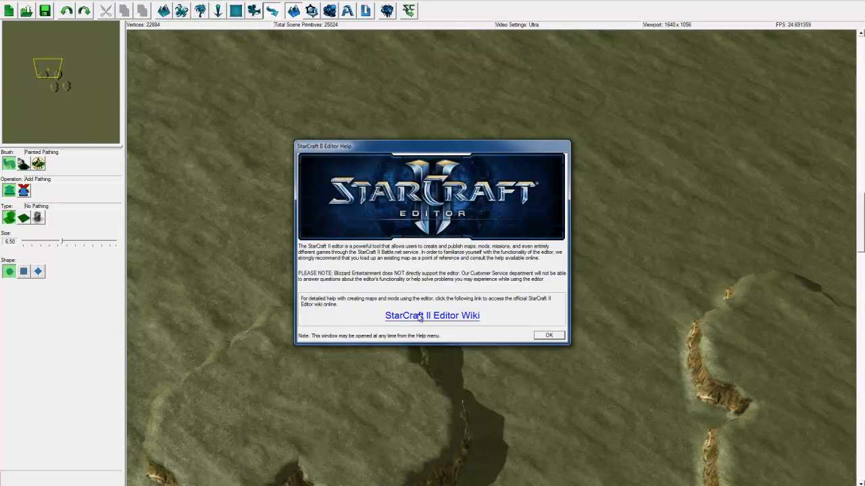
{"action": "mouse_move", "coordinate": [476, 325]}
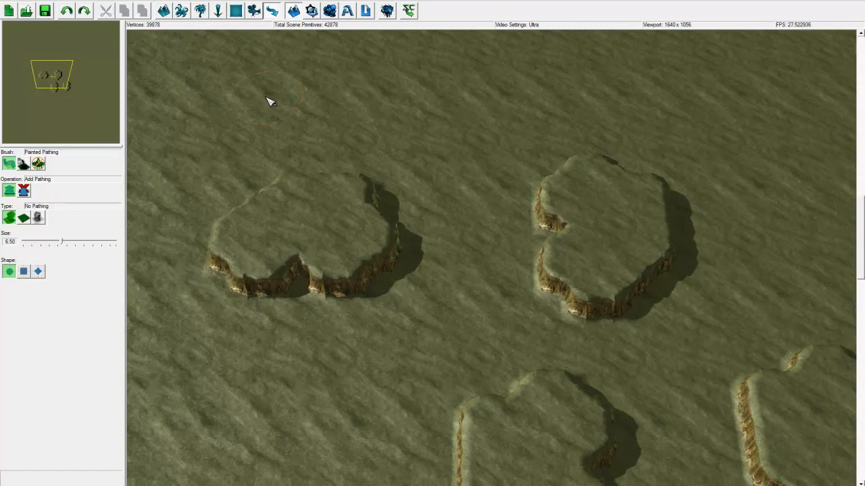
{"action": "mouse_move", "coordinate": [753, 31]}
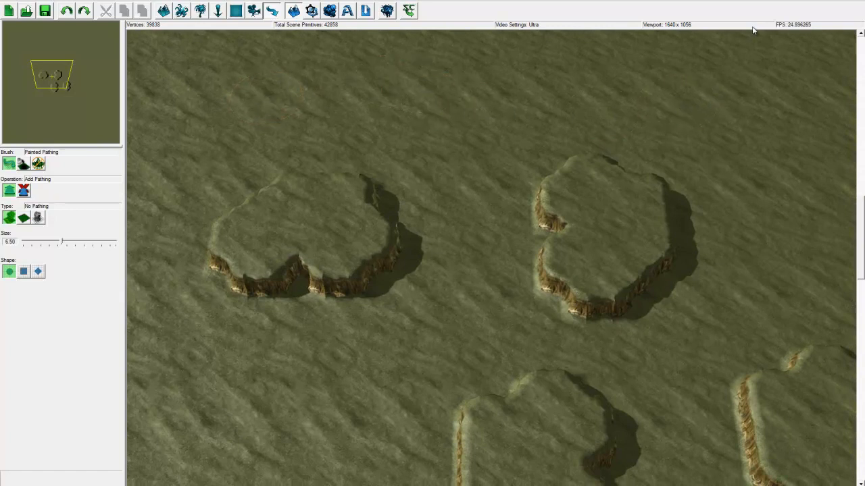
{"action": "mouse_move", "coordinate": [594, 43]}
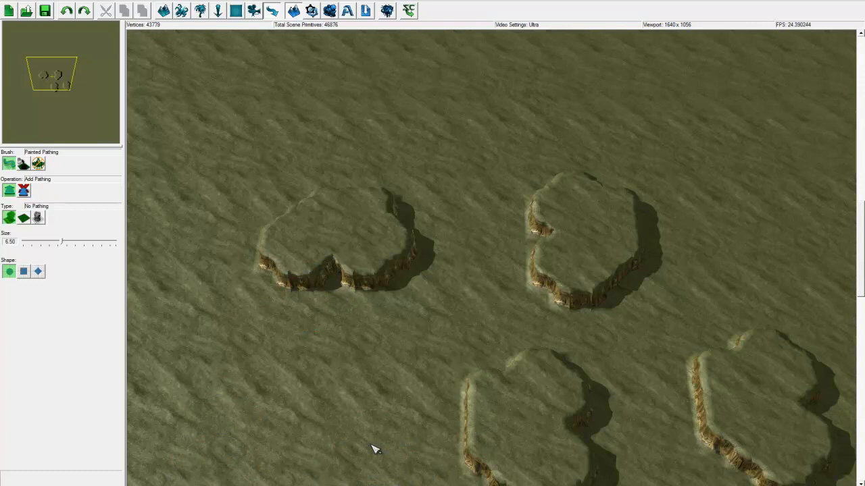
{"action": "mouse_move", "coordinate": [426, 403]}
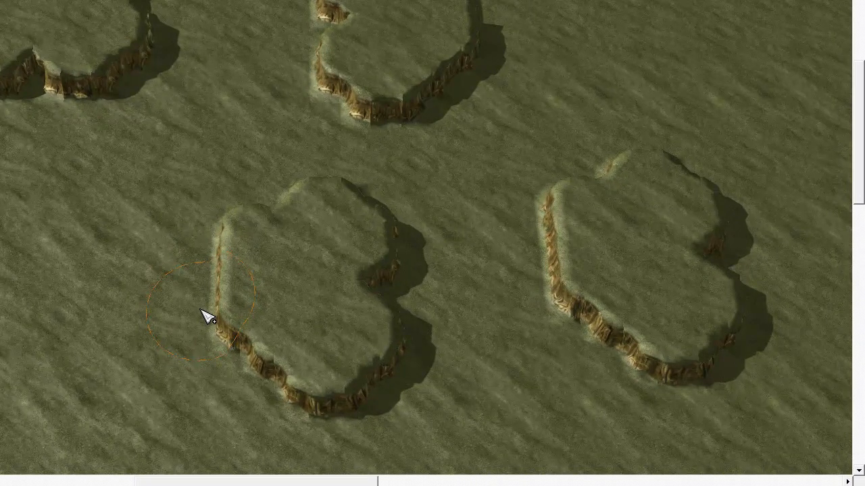
{"action": "mouse_move", "coordinate": [232, 285]}
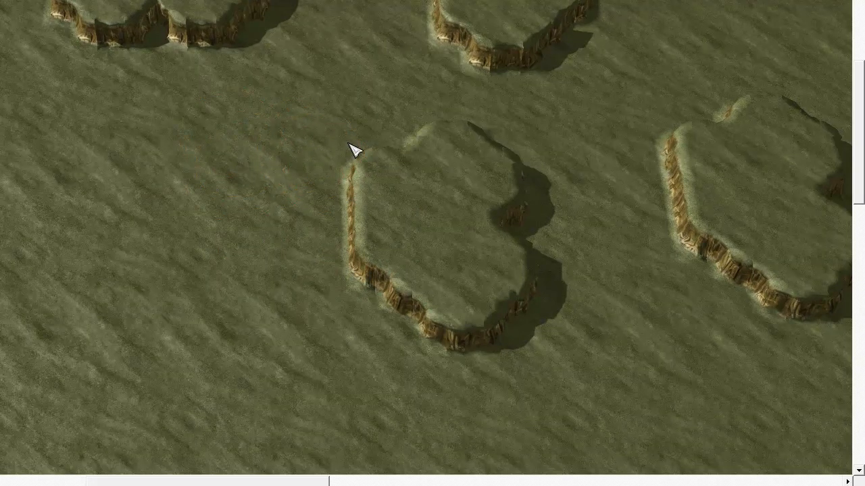
{"action": "mouse_move", "coordinate": [204, 174]}
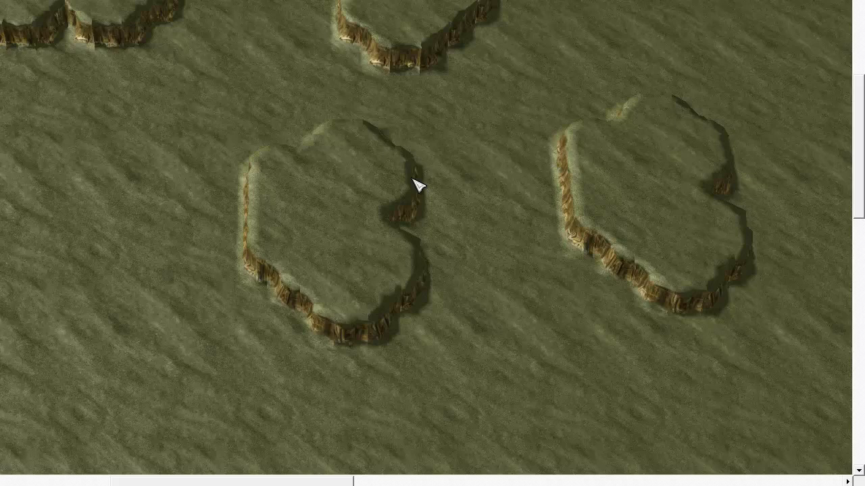
{"action": "mouse_move", "coordinate": [416, 189]}
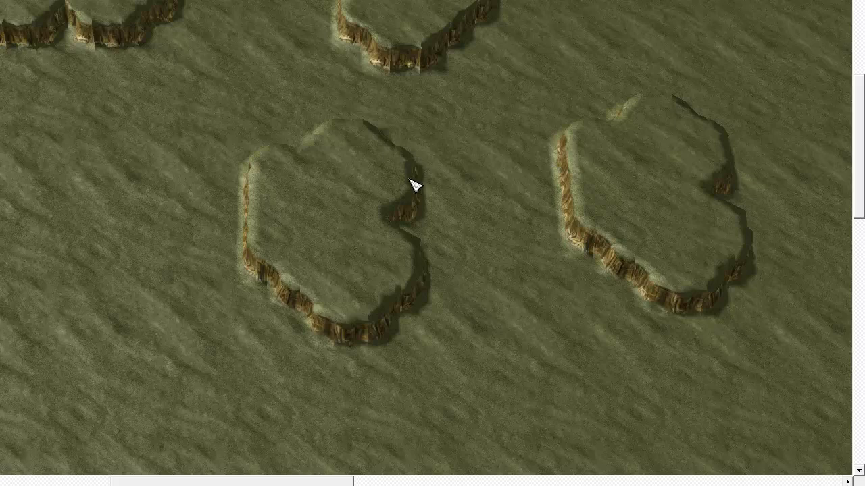
{"action": "mouse_move", "coordinate": [415, 193]}
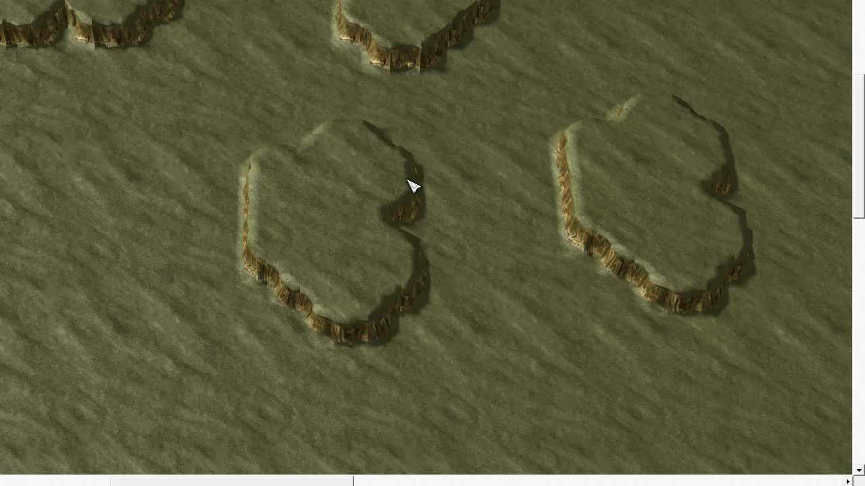
{"action": "mouse_move", "coordinate": [262, 211]}
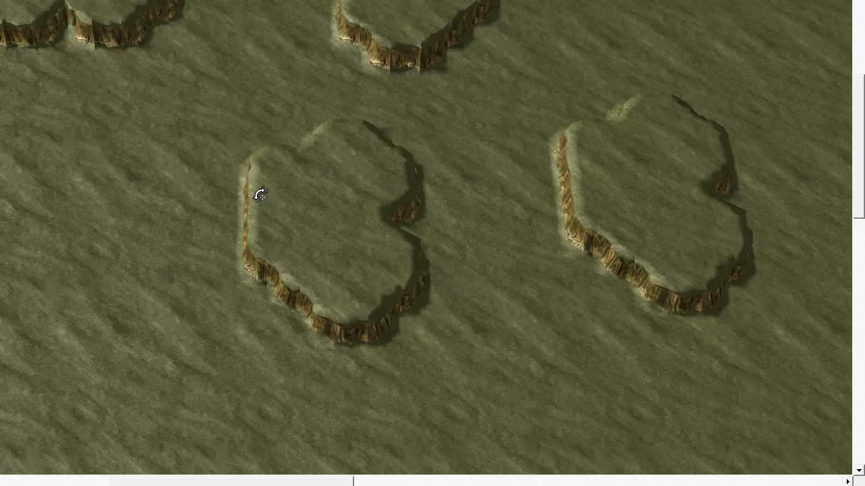
{"action": "mouse_move", "coordinate": [289, 201]}
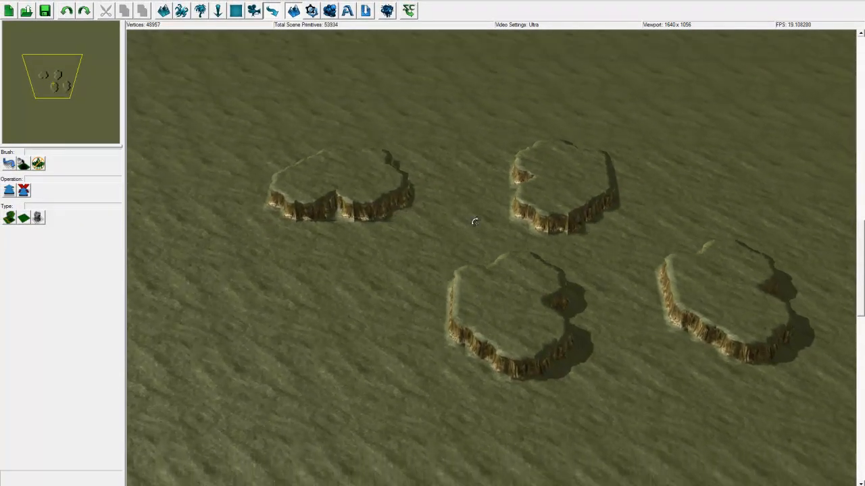
Orbit the camera around the cliff plateaus, then open the View menu's camera options
{"action": "left_click_drag", "start_coordinate": [472, 222], "coordinate": [508, 163]}
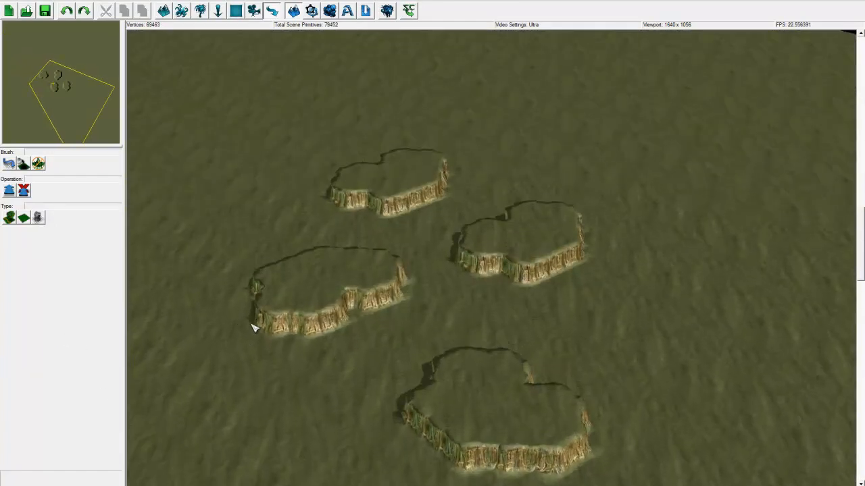
{"action": "mouse_move", "coordinate": [393, 298]}
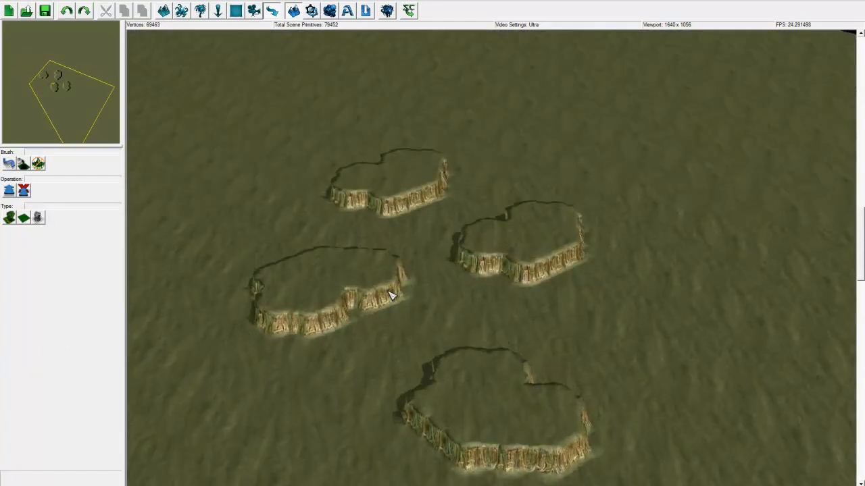
{"action": "mouse_move", "coordinate": [429, 299]}
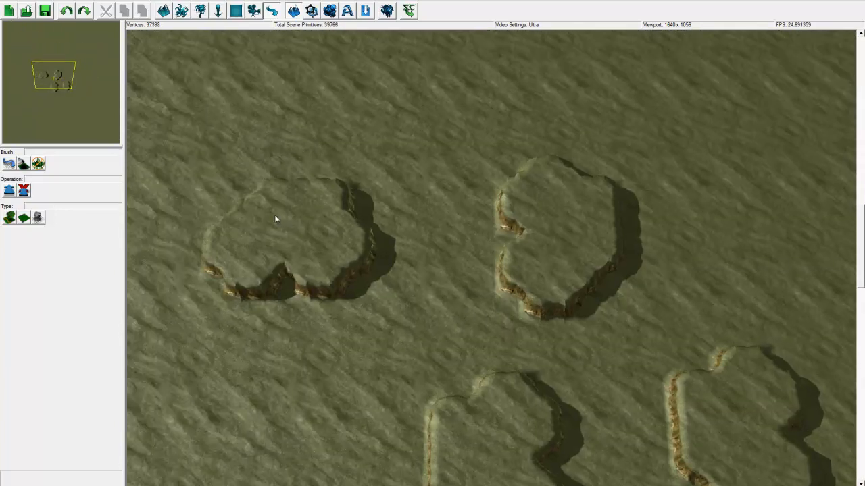
{"action": "left_click", "coordinate": [20, 14]}
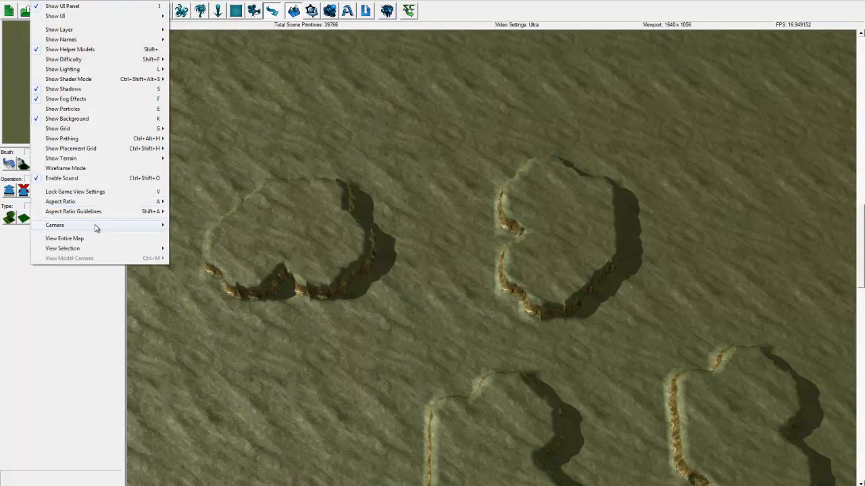